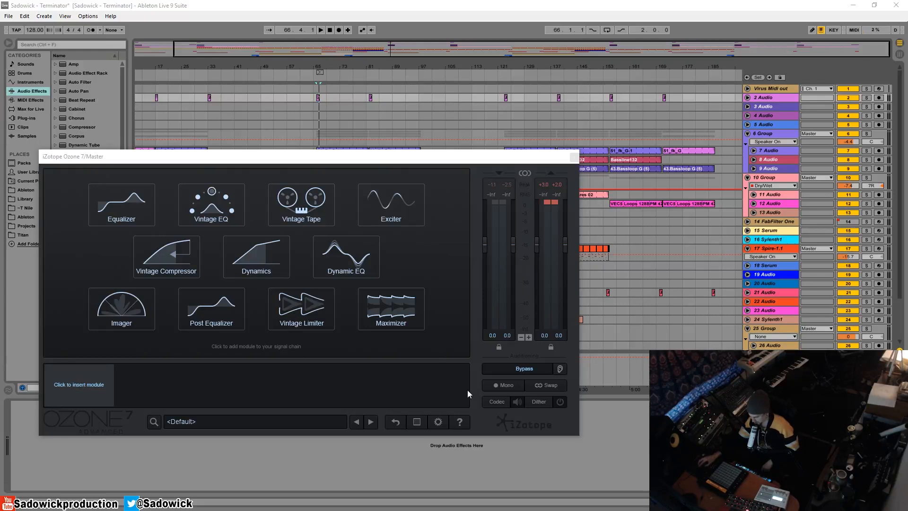
mouse_move(503, 405)
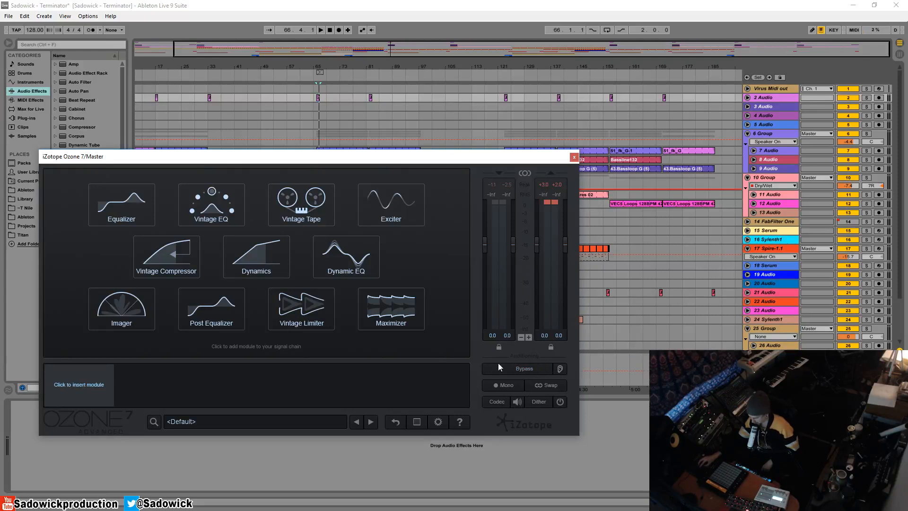
mouse_move(490, 361)
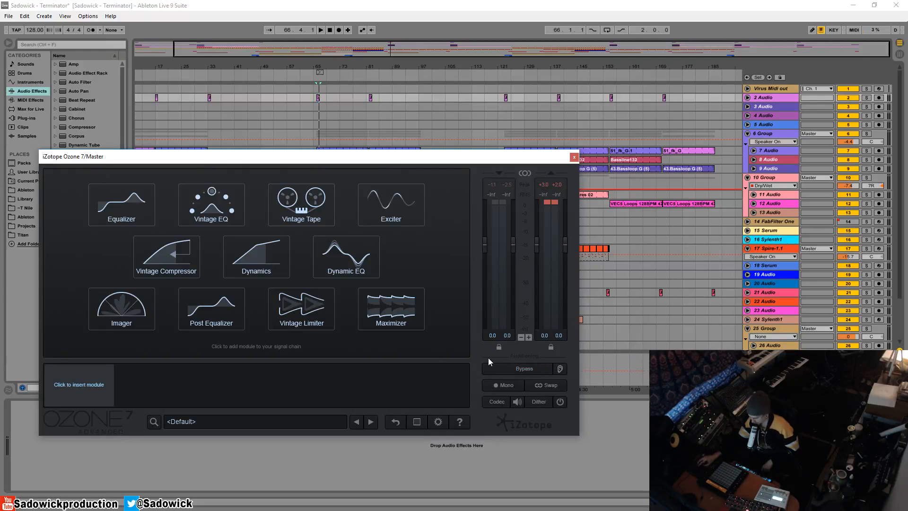
mouse_move(533, 382)
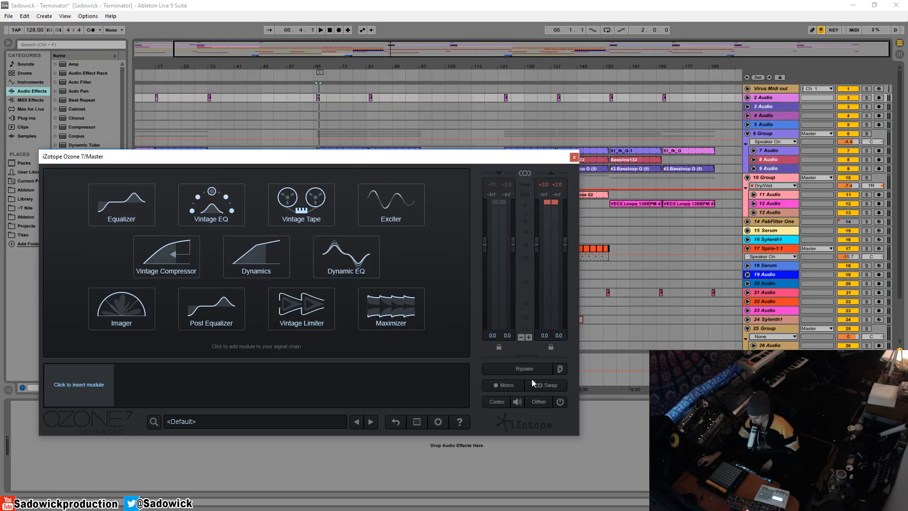
mouse_move(531, 375)
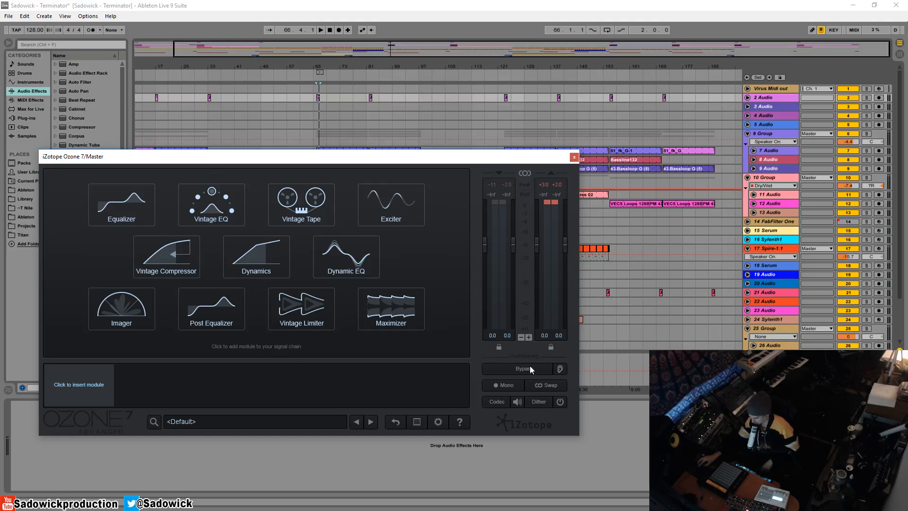
mouse_move(439, 424)
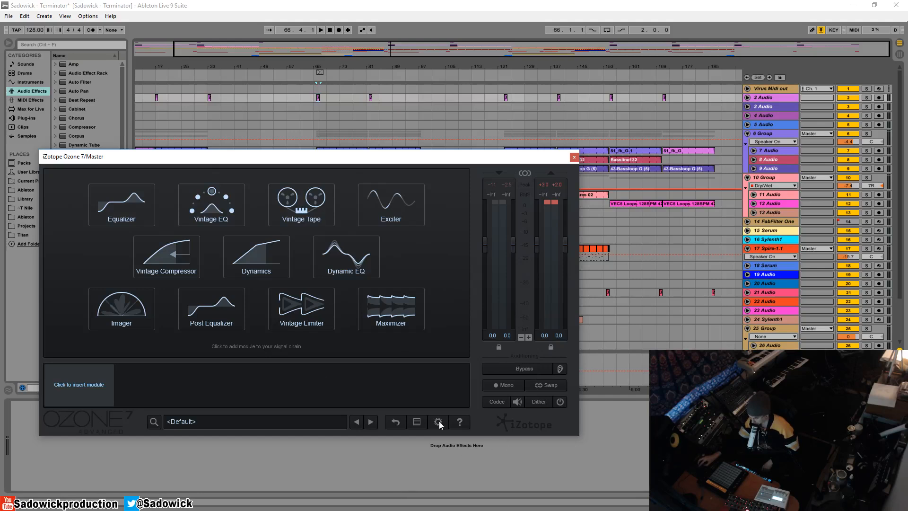
- Add Equalizer, Vintage Tape and Dynamics modules to the empty chain in order
click(121, 203)
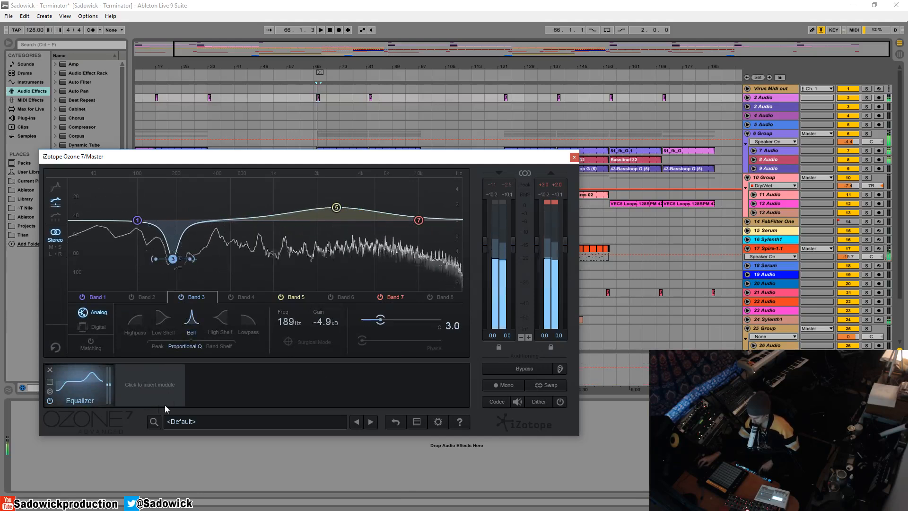
click(149, 384)
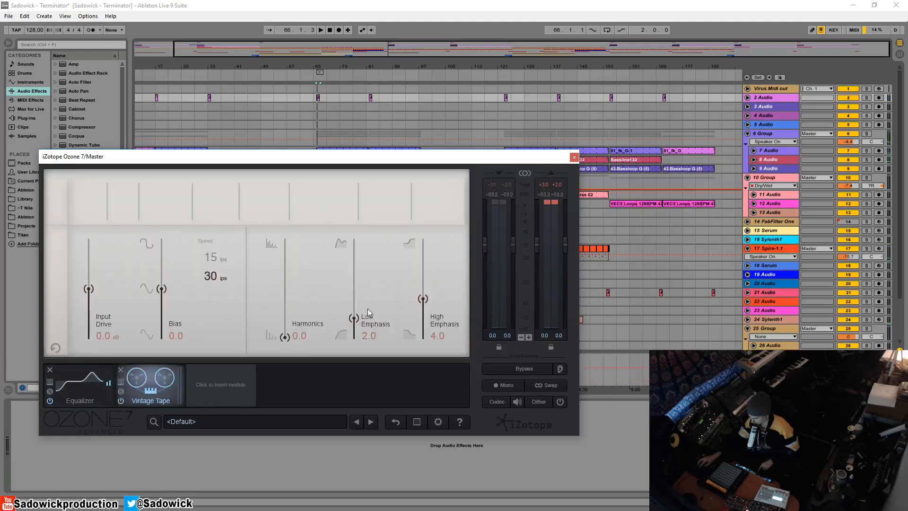
click(220, 384)
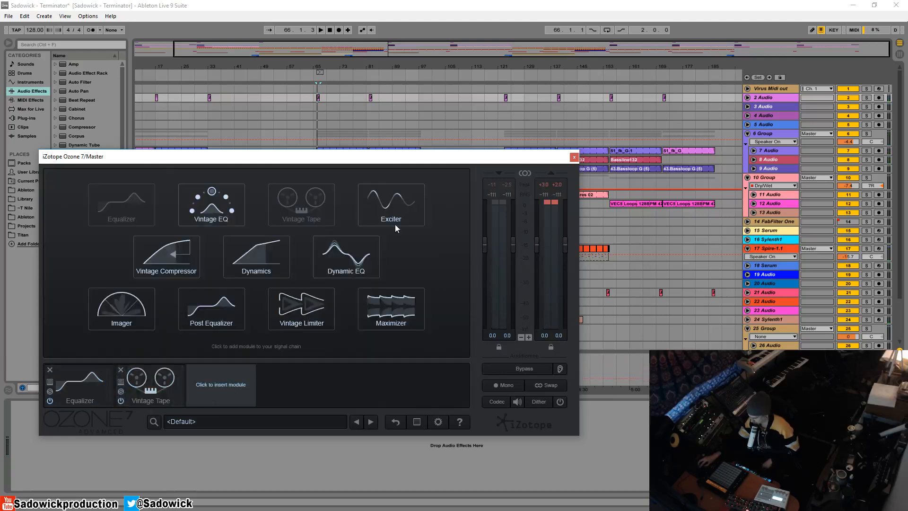
click(256, 257)
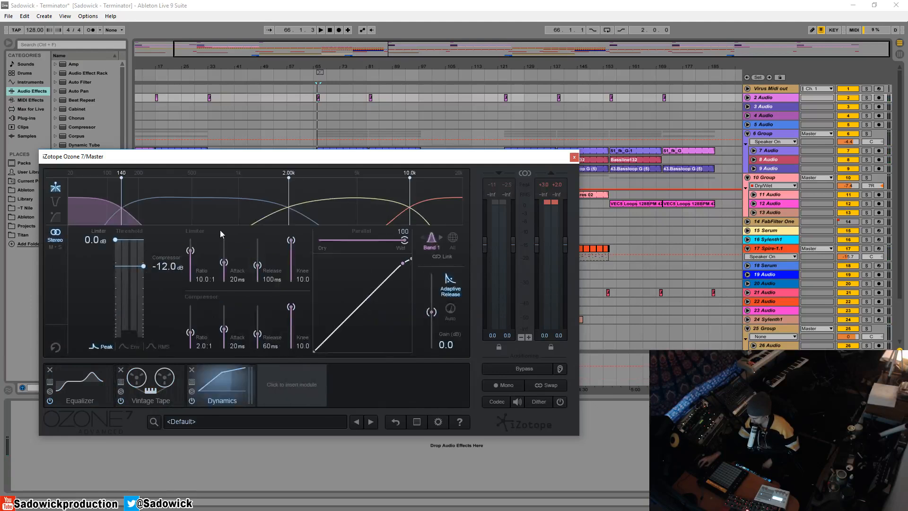
- Add a Maximizer module at the end of the chain
click(320, 29)
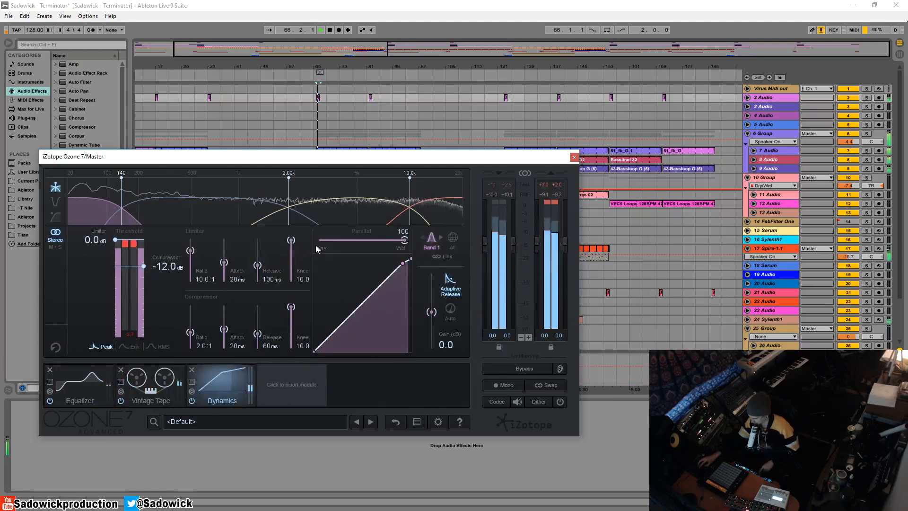
click(291, 384)
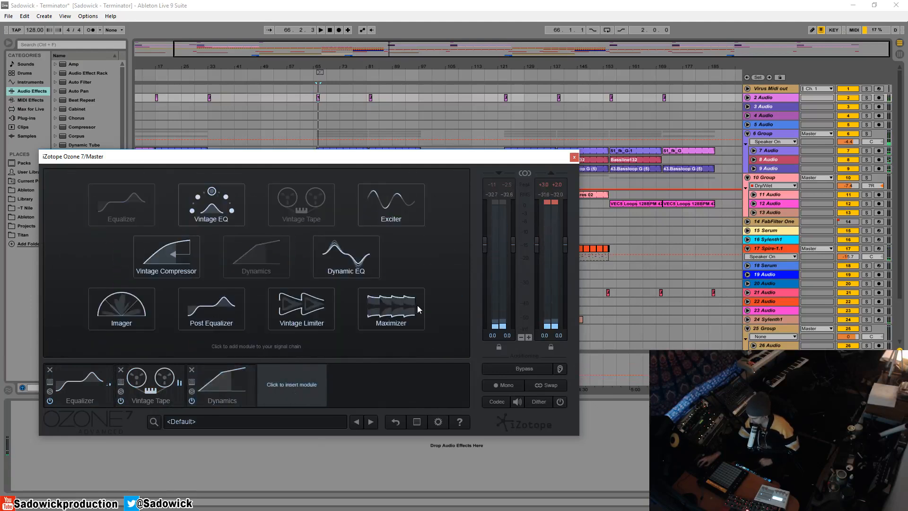
click(391, 307)
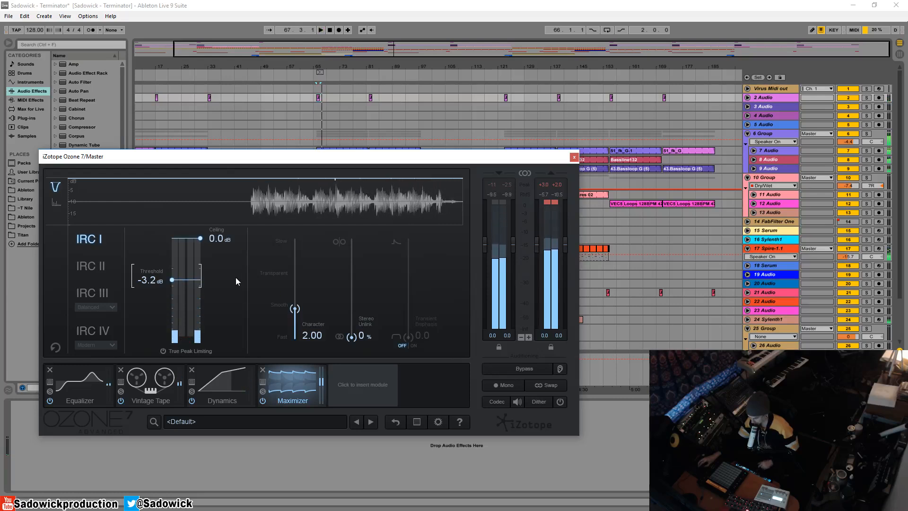
- Bypass all of Ozone's processing while the track keeps playing
click(523, 368)
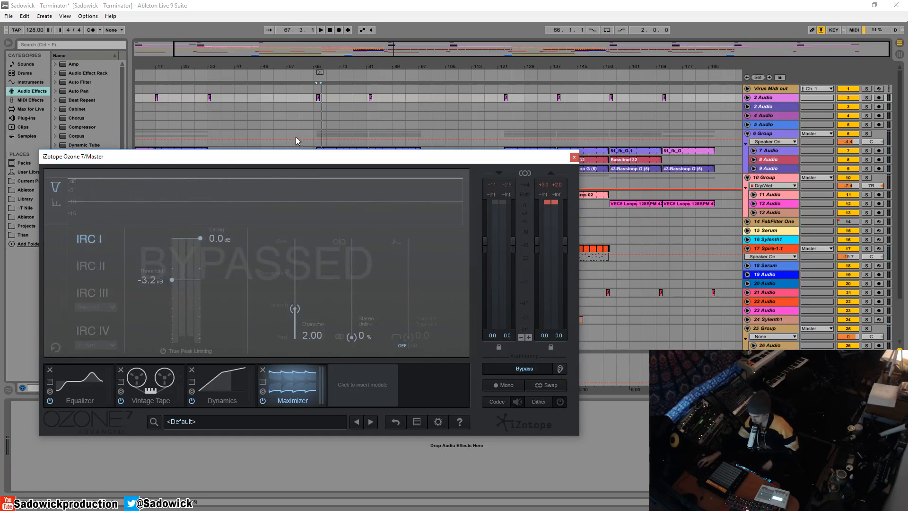
click(320, 29)
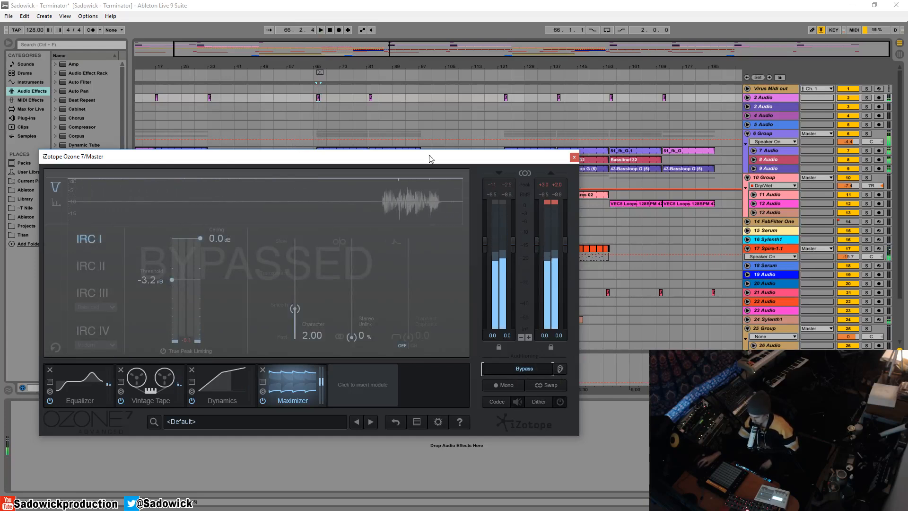
mouse_move(567, 204)
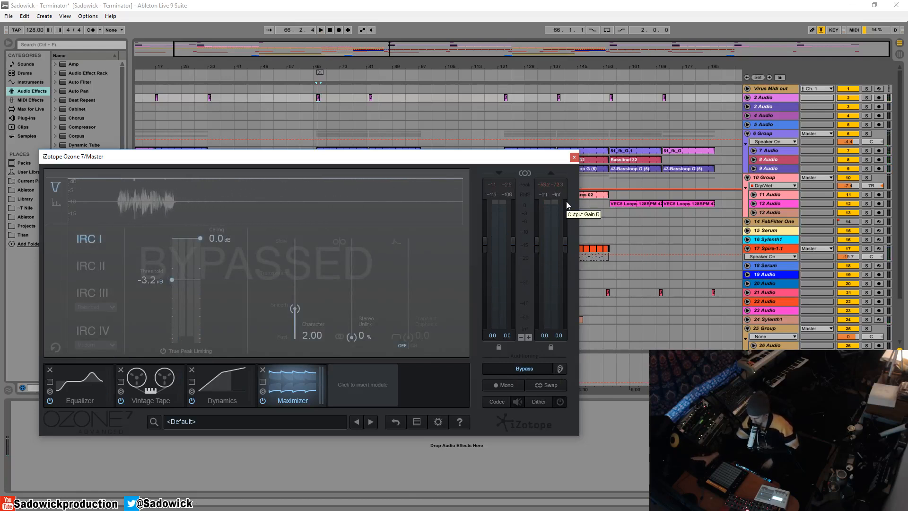
mouse_move(544, 297)
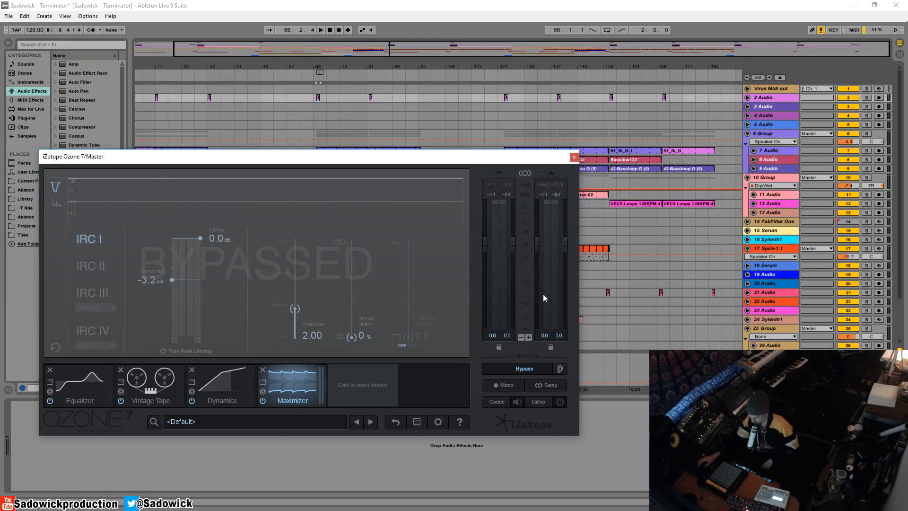
mouse_move(524, 369)
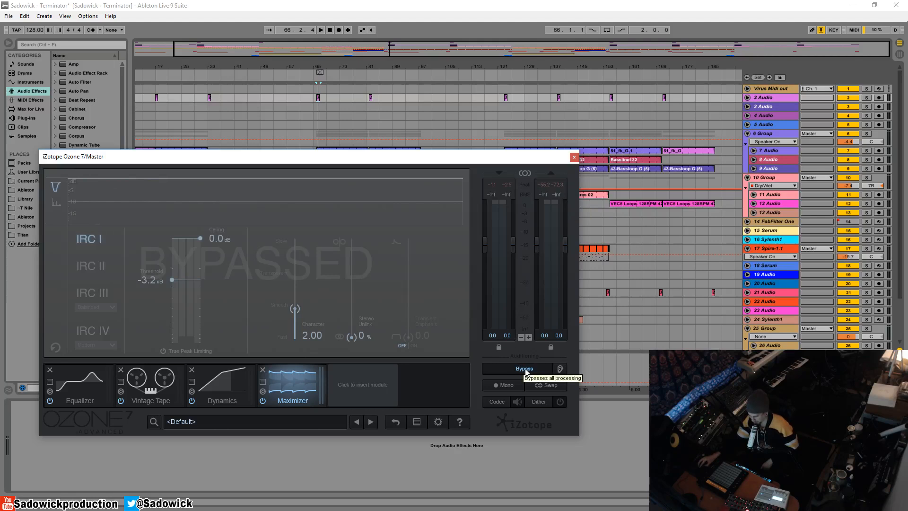
- Lift the bypass so the four-module chain processes the master again
click(523, 369)
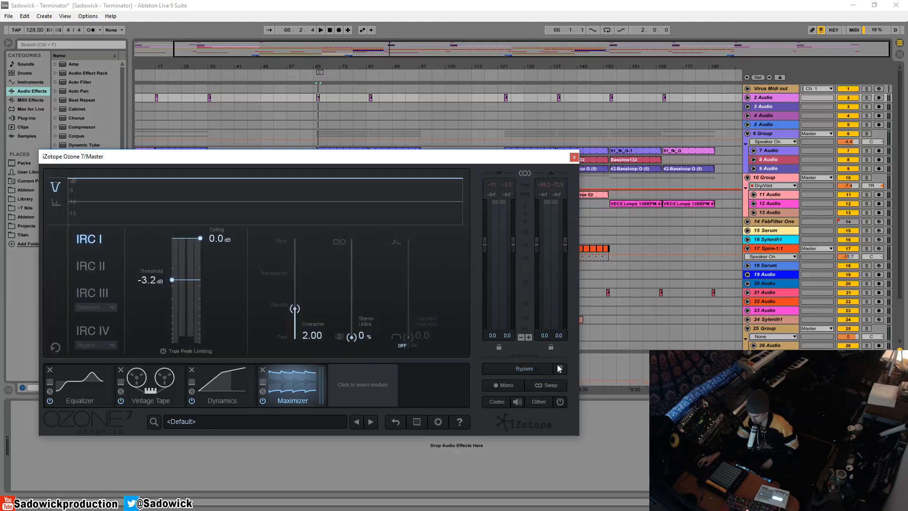
mouse_move(559, 369)
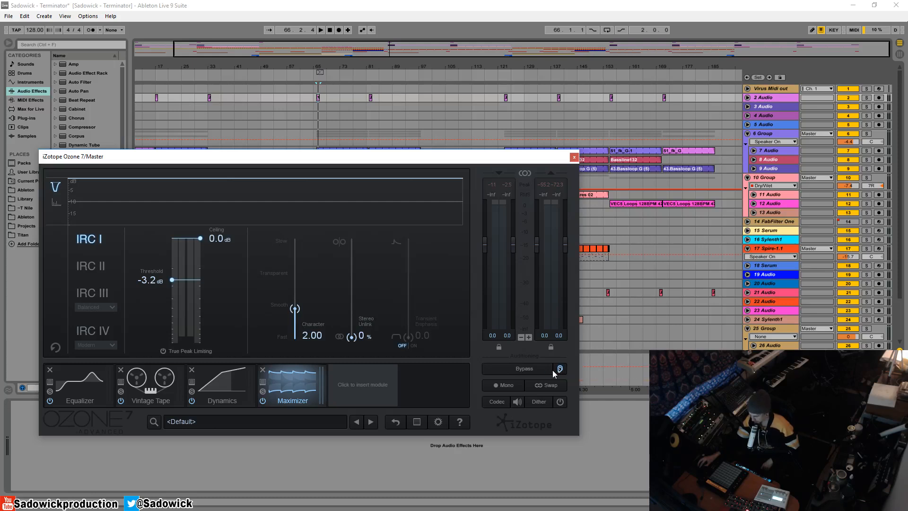
mouse_move(519, 368)
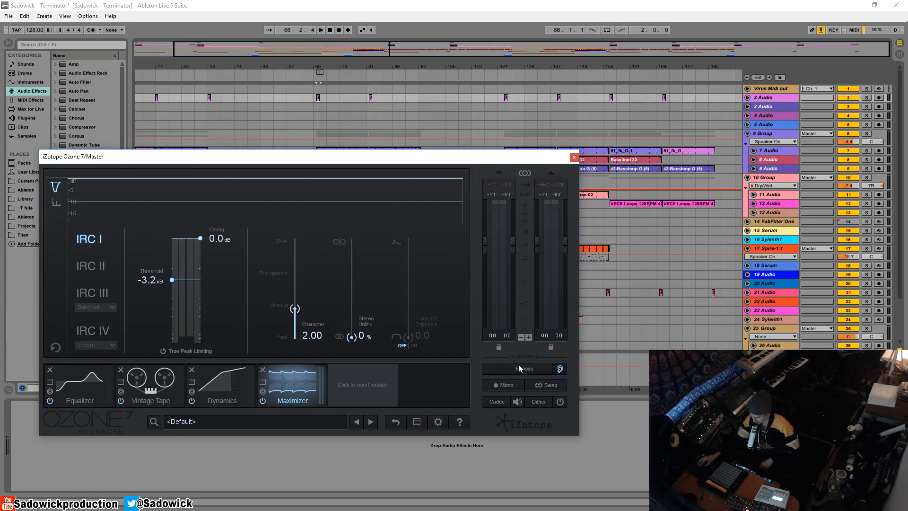
mouse_move(550, 382)
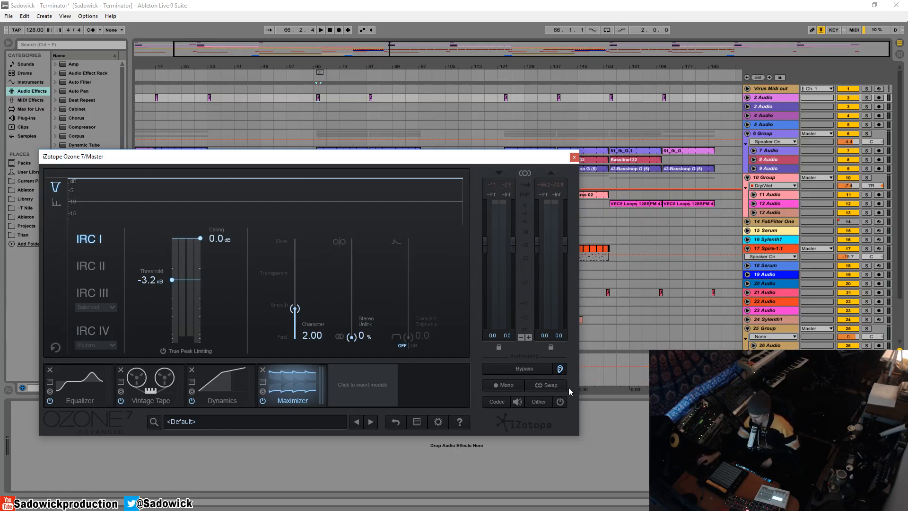
mouse_move(482, 346)
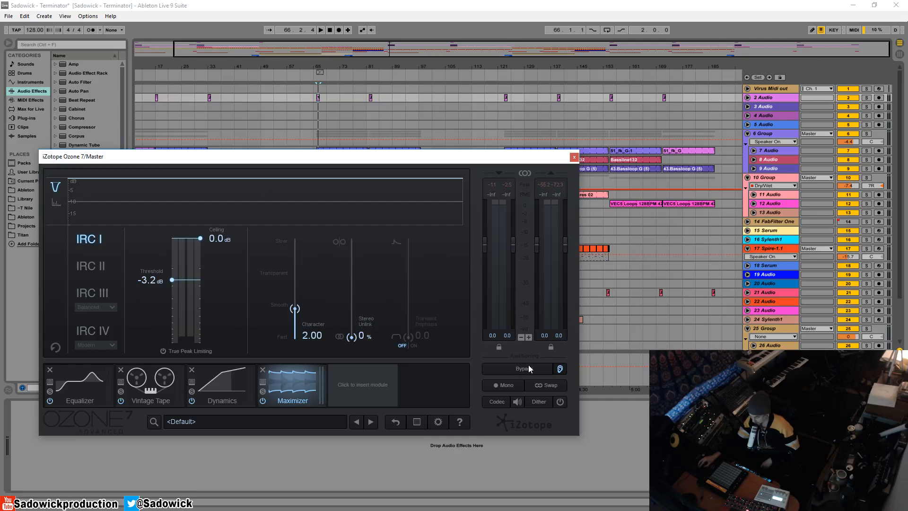
mouse_move(527, 362)
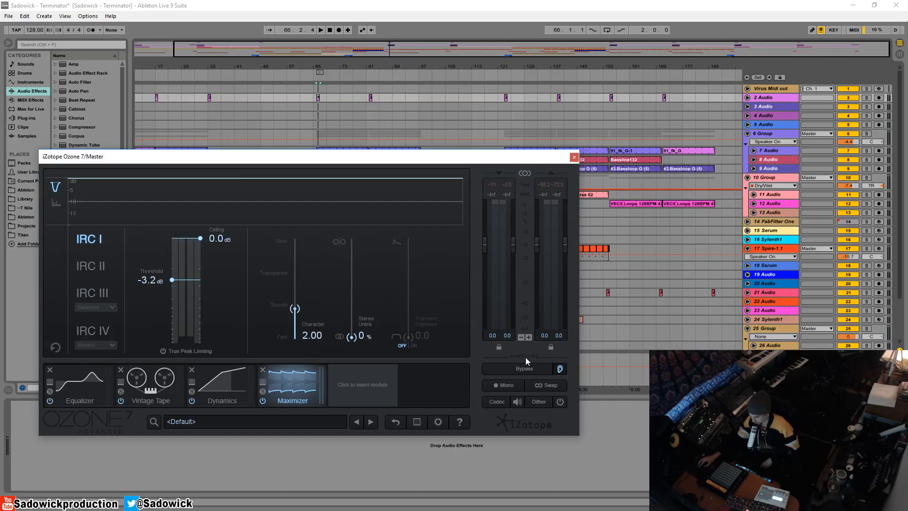
mouse_move(314, 350)
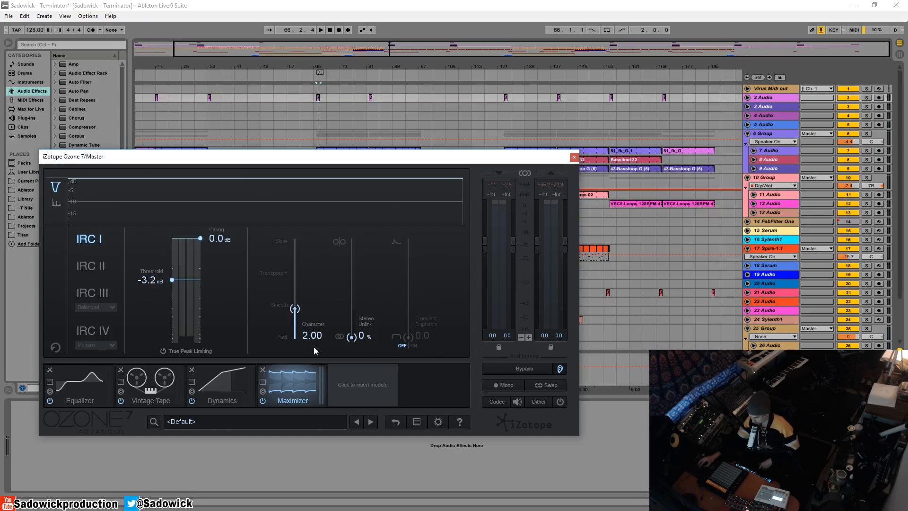
mouse_move(543, 366)
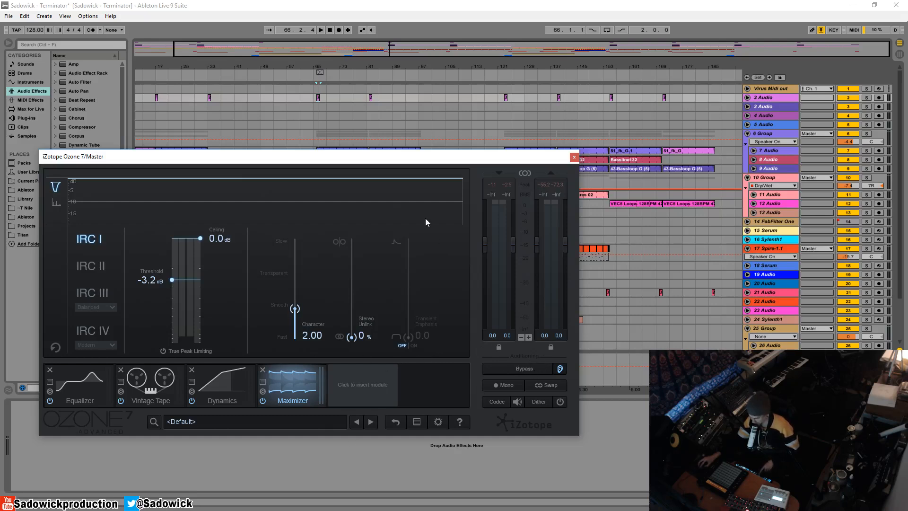
- A/B the raw mix against the chain by toggling bypass twice, ending with processing on
click(320, 29)
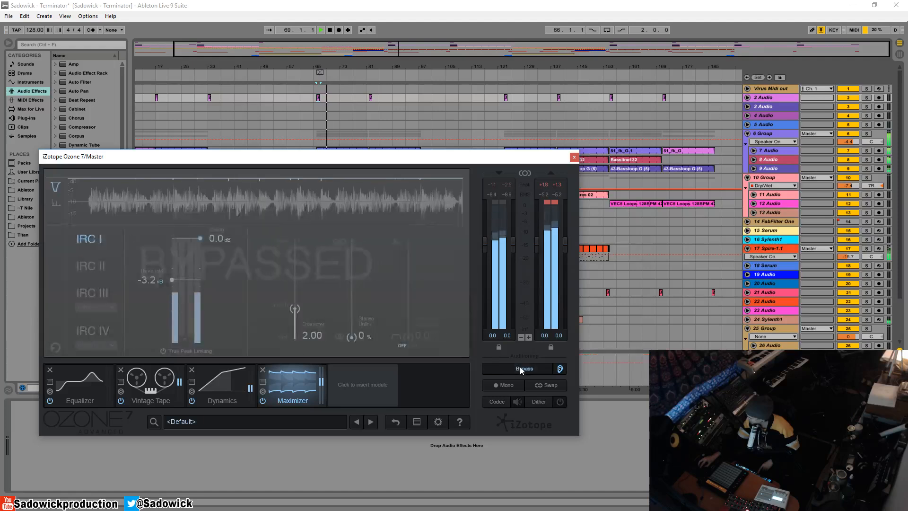
click(521, 368)
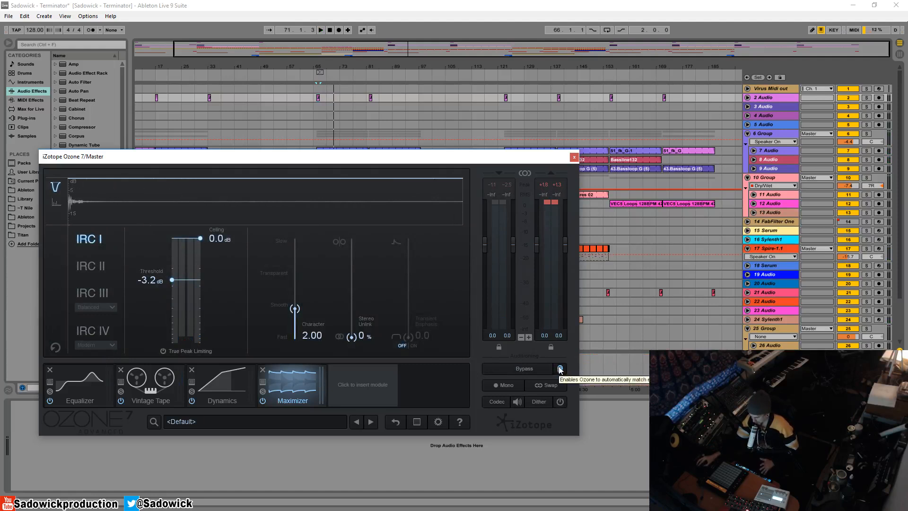
mouse_move(570, 382)
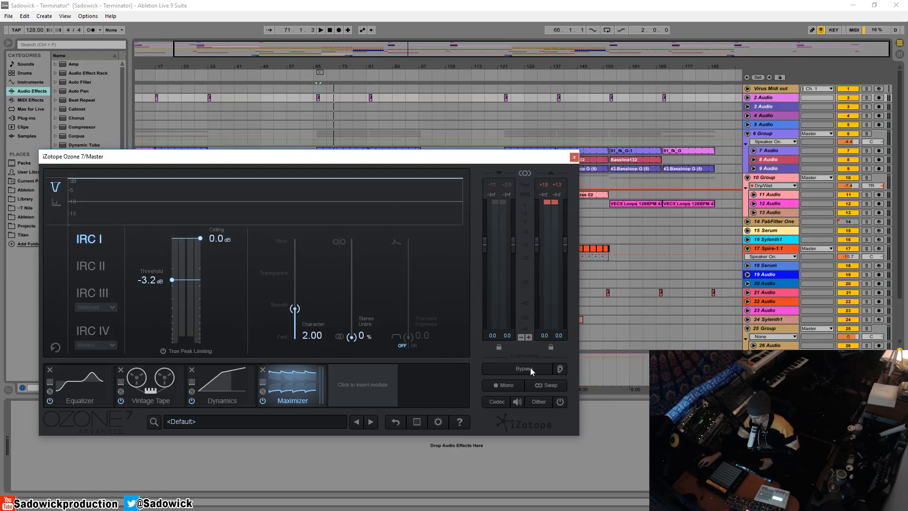
mouse_move(523, 369)
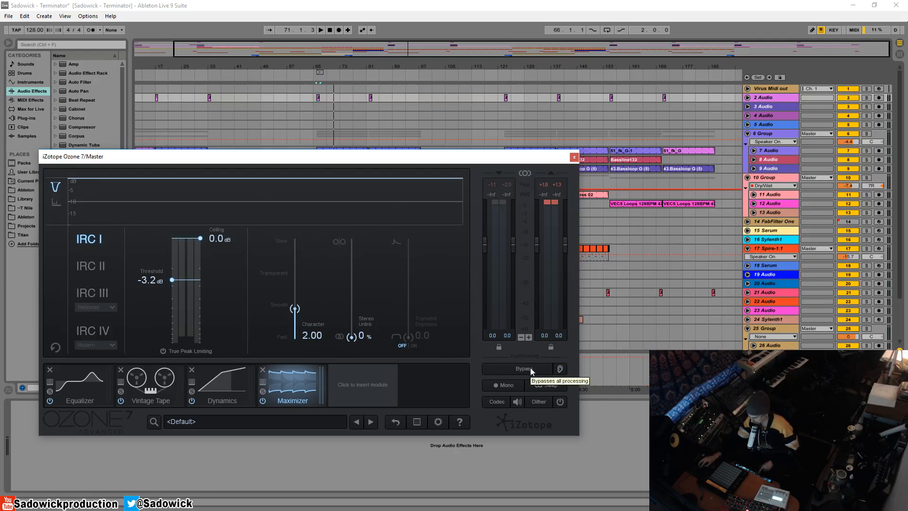
click(523, 369)
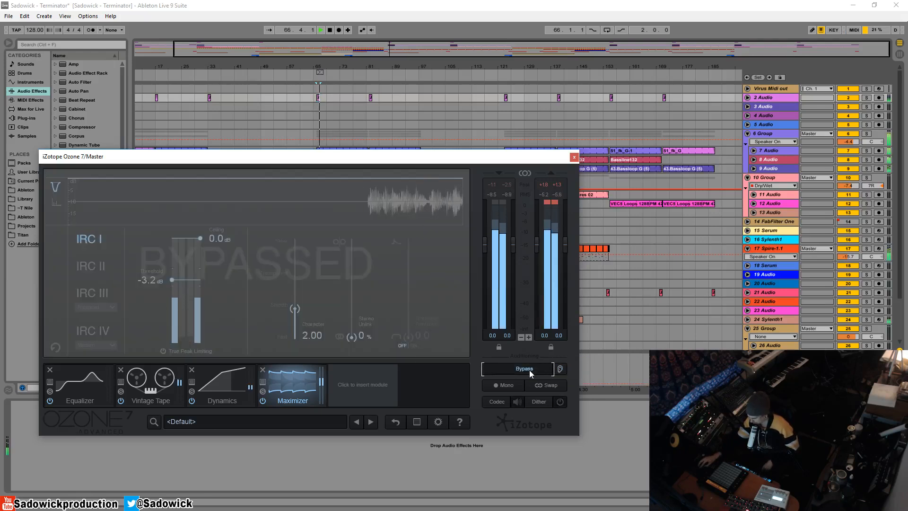
click(559, 368)
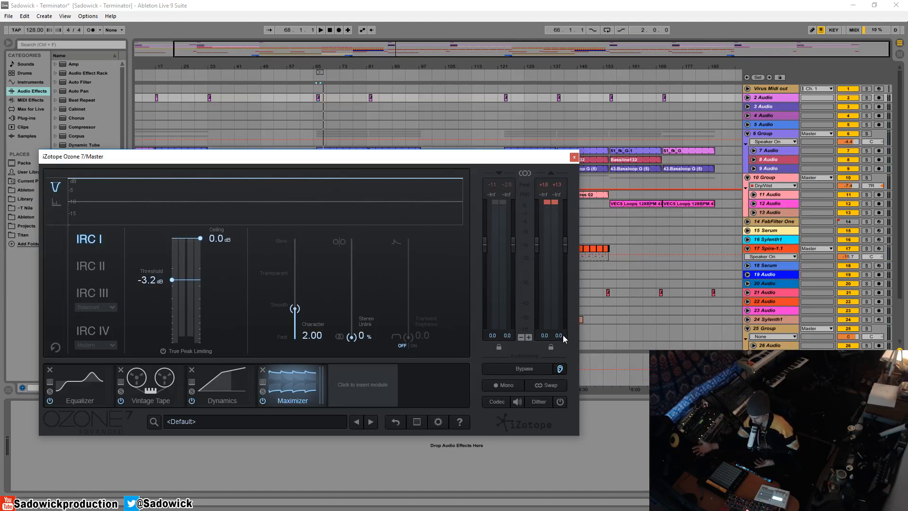
mouse_move(415, 407)
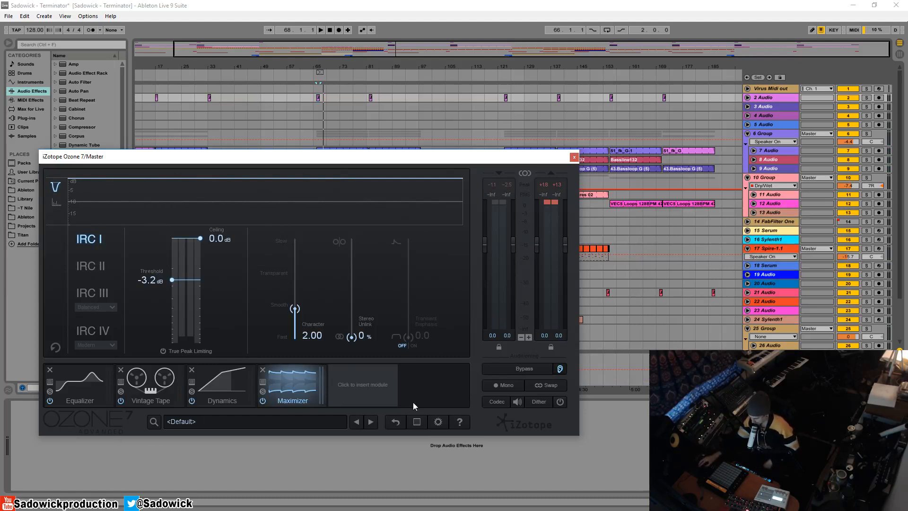
mouse_move(533, 367)
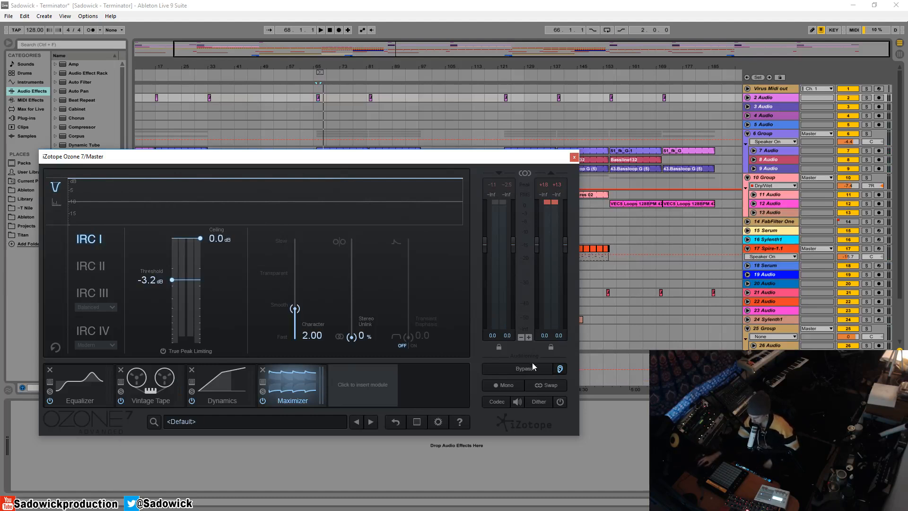
mouse_move(518, 380)
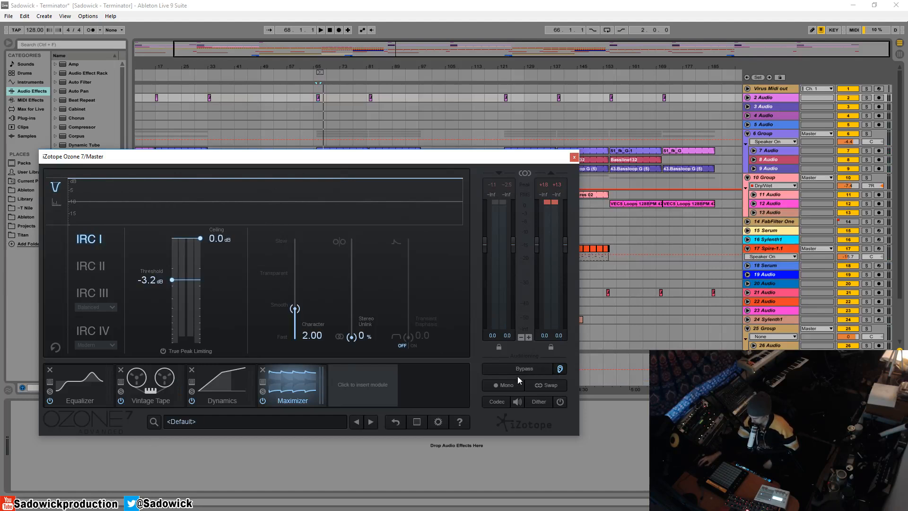
mouse_move(505, 384)
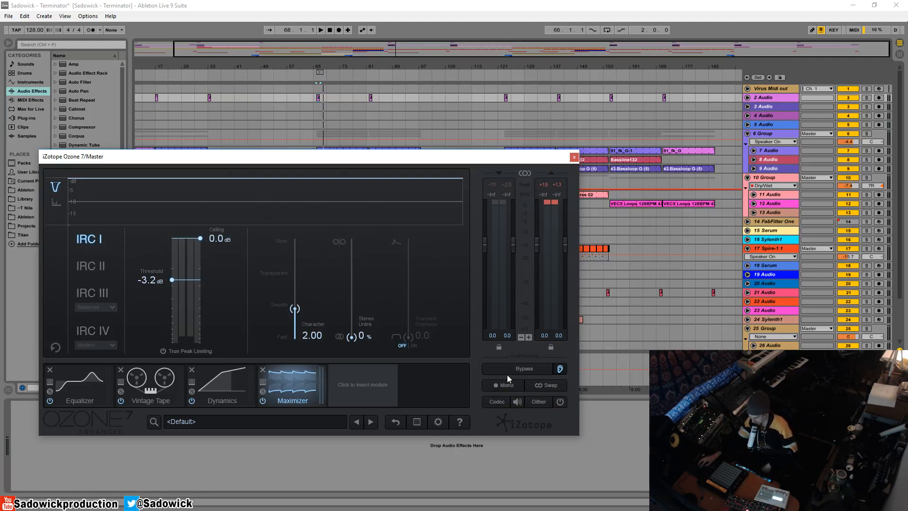
mouse_move(505, 385)
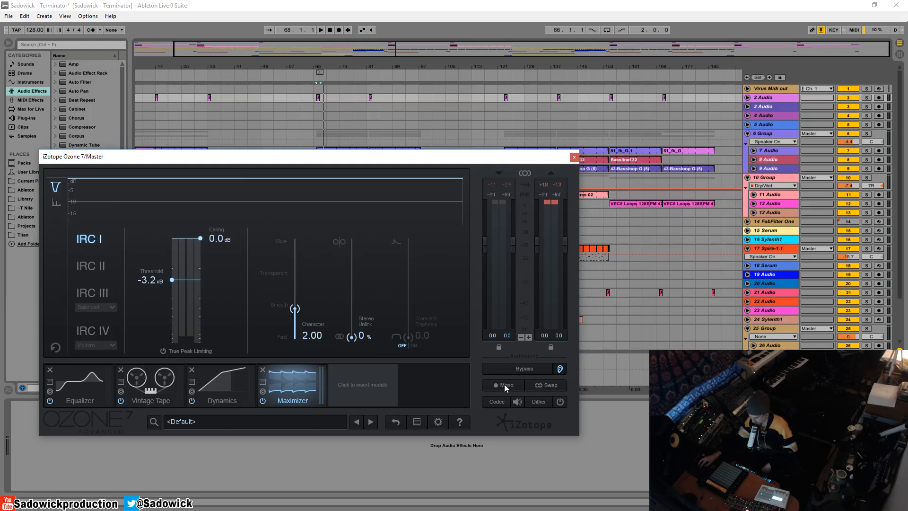
mouse_move(505, 386)
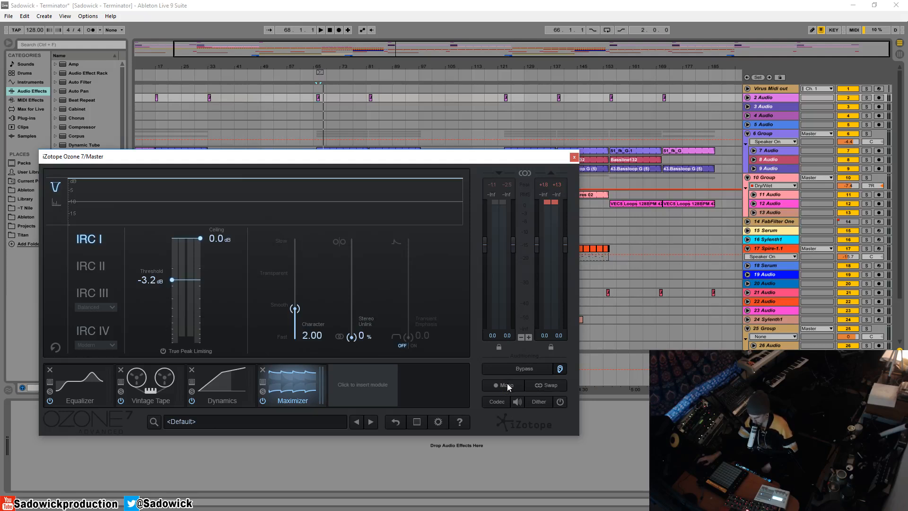
mouse_move(504, 385)
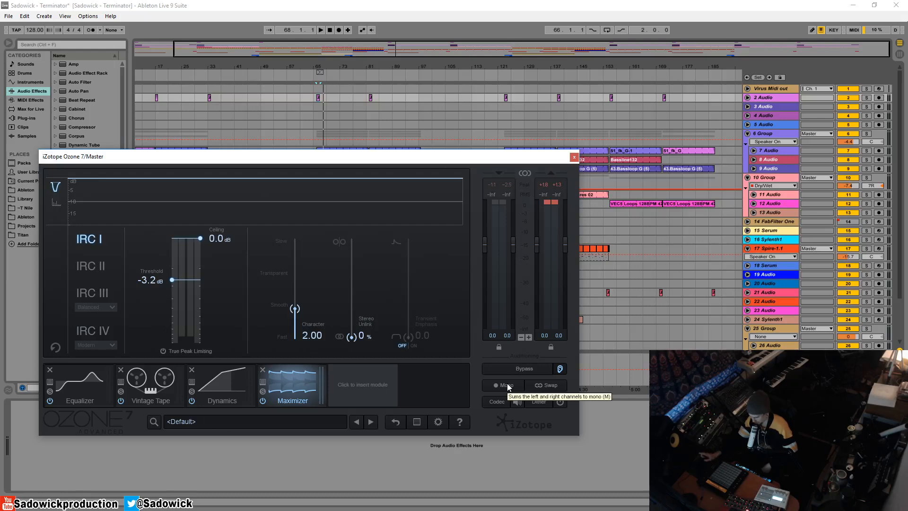
mouse_move(552, 409)
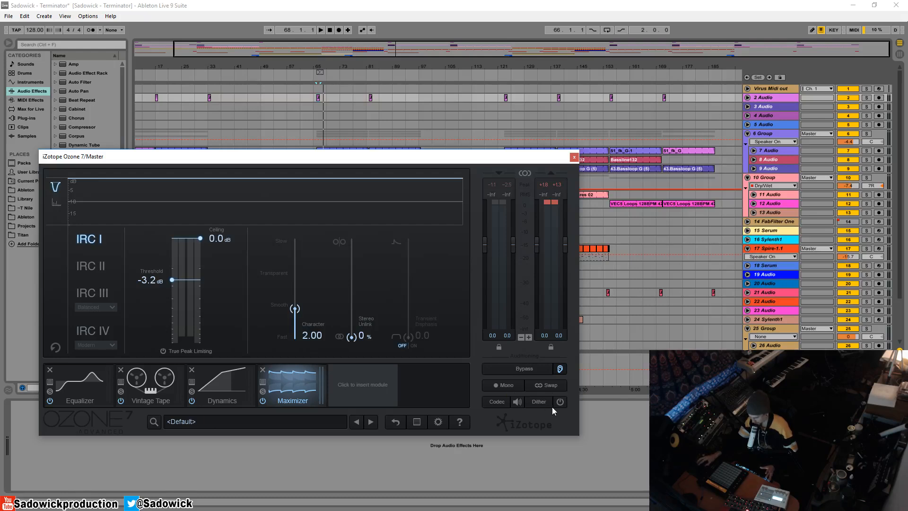
mouse_move(471, 356)
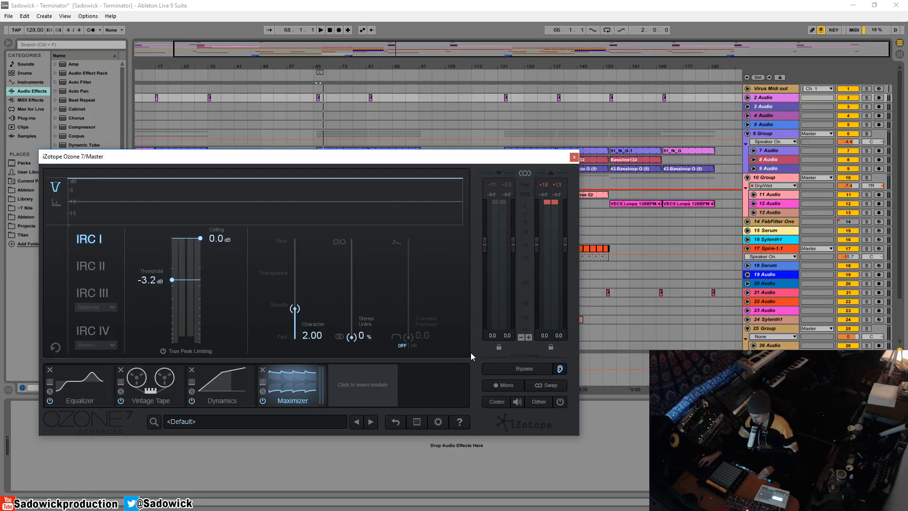
- Add an Imager module and place it between Dynamics and the Maximizer
click(362, 384)
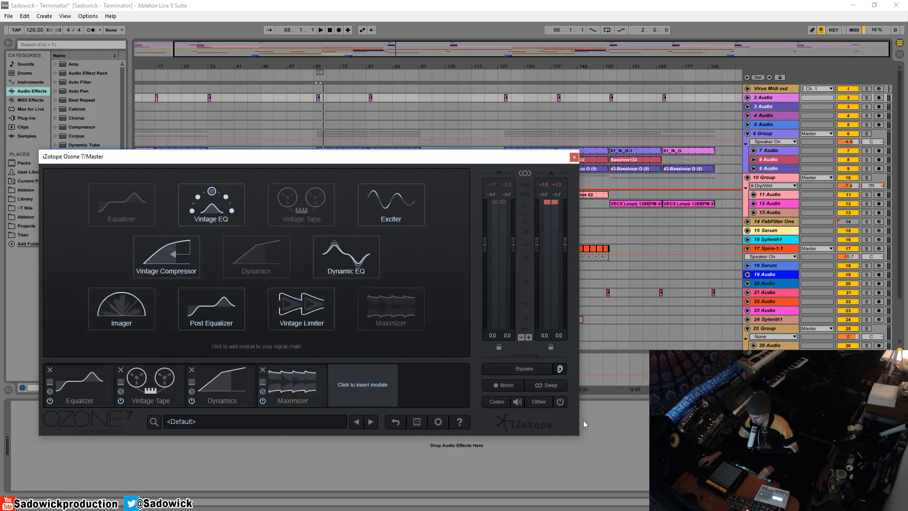
click(121, 307)
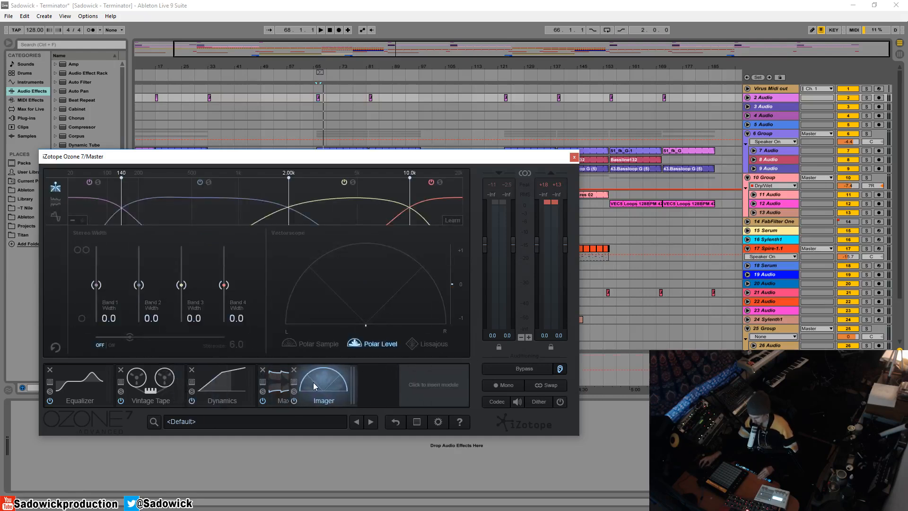
click(323, 384)
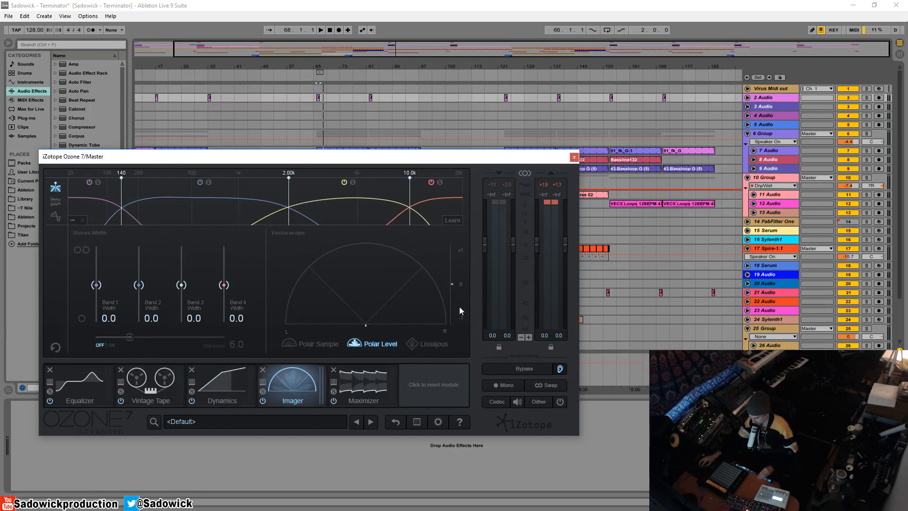
mouse_move(460, 286)
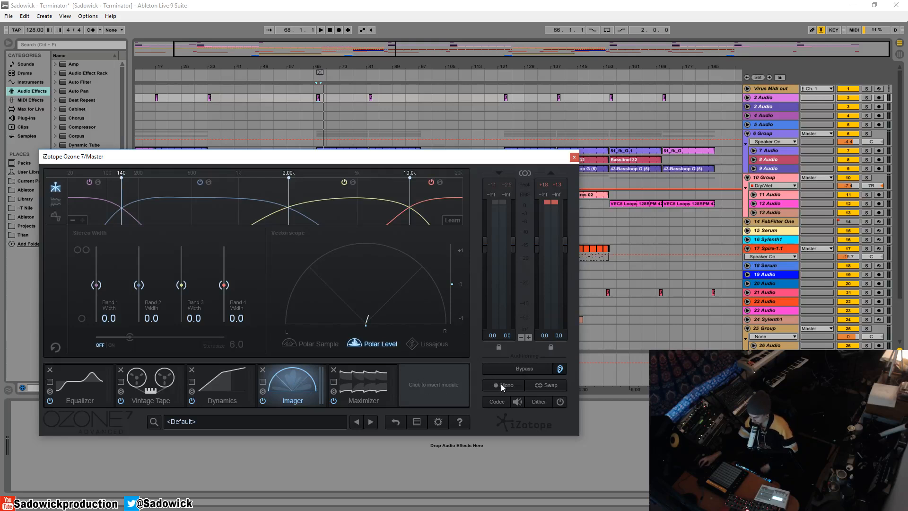
- Show the Equalizer curve and sum the output to mono
click(80, 385)
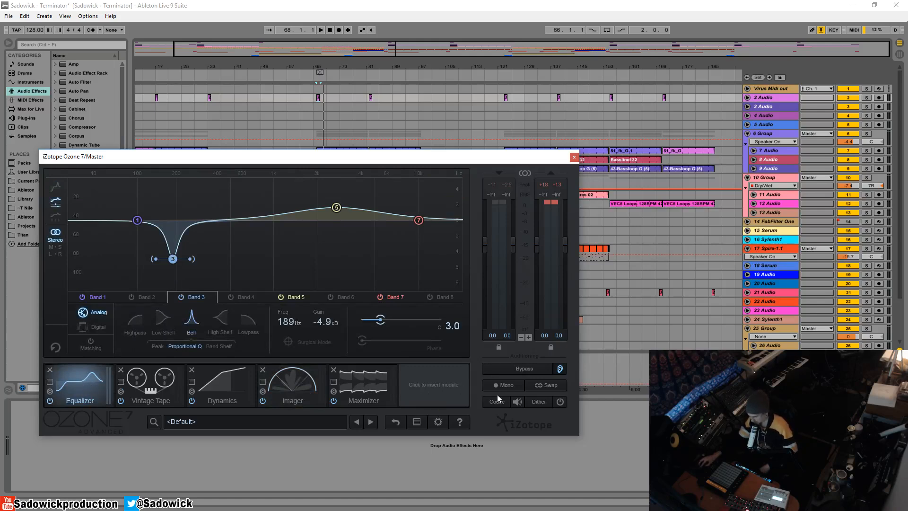
mouse_move(505, 385)
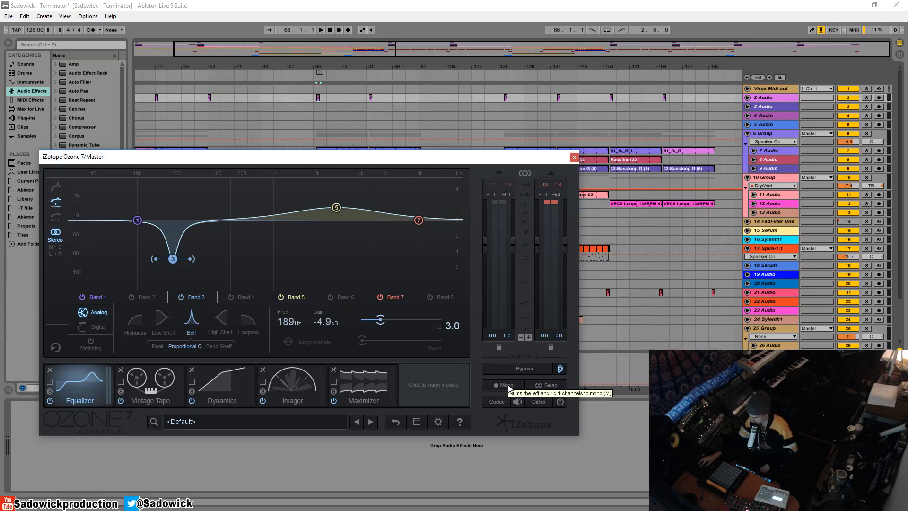
click(501, 384)
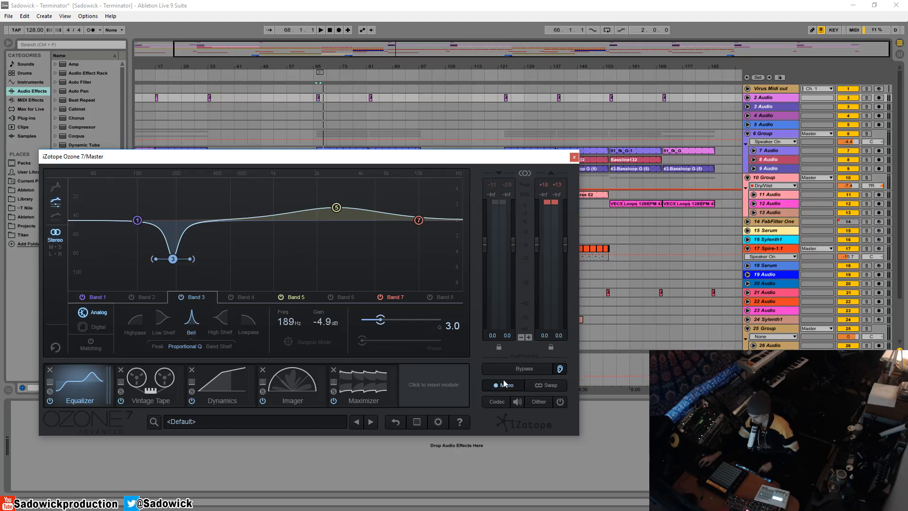
- Return the output to stereo and resume playback through the chain
click(504, 385)
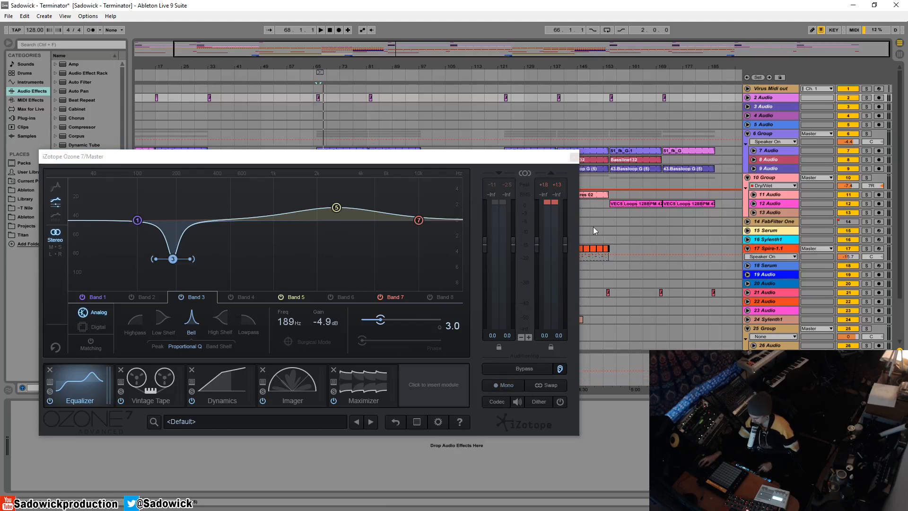
click(320, 29)
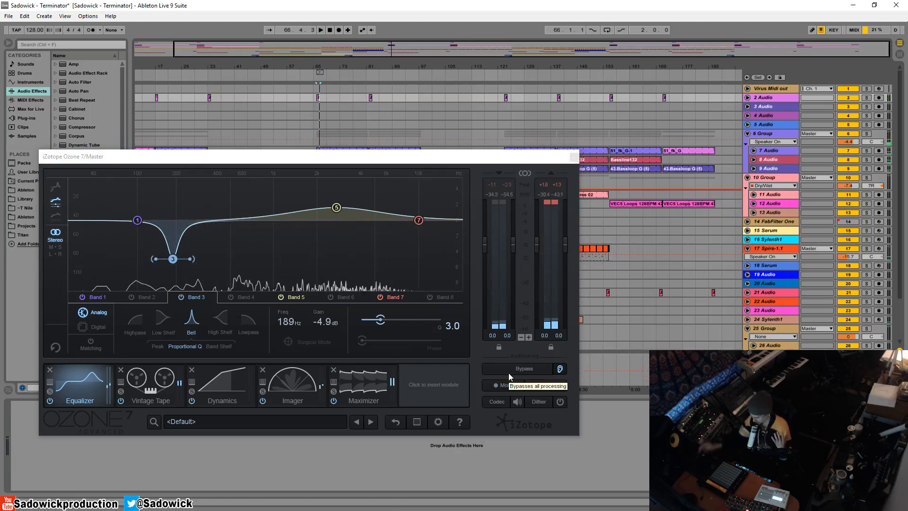
mouse_move(506, 384)
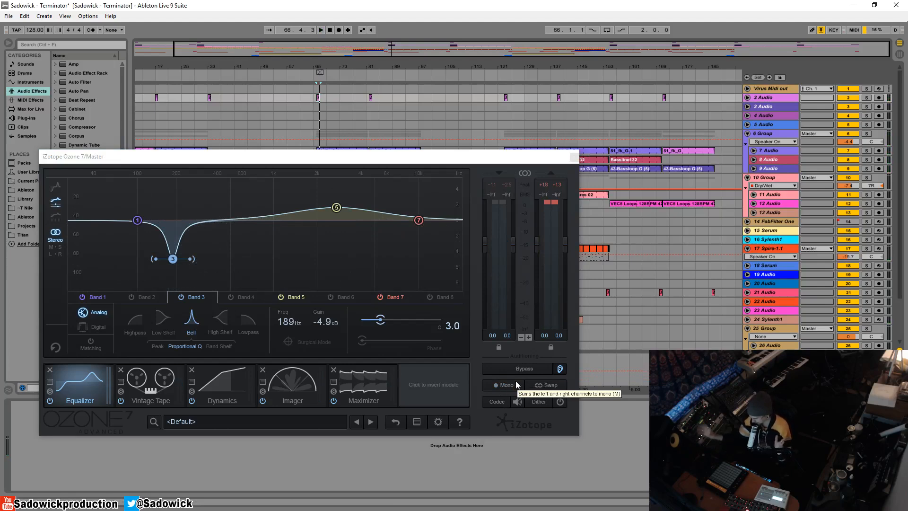
mouse_move(271, 387)
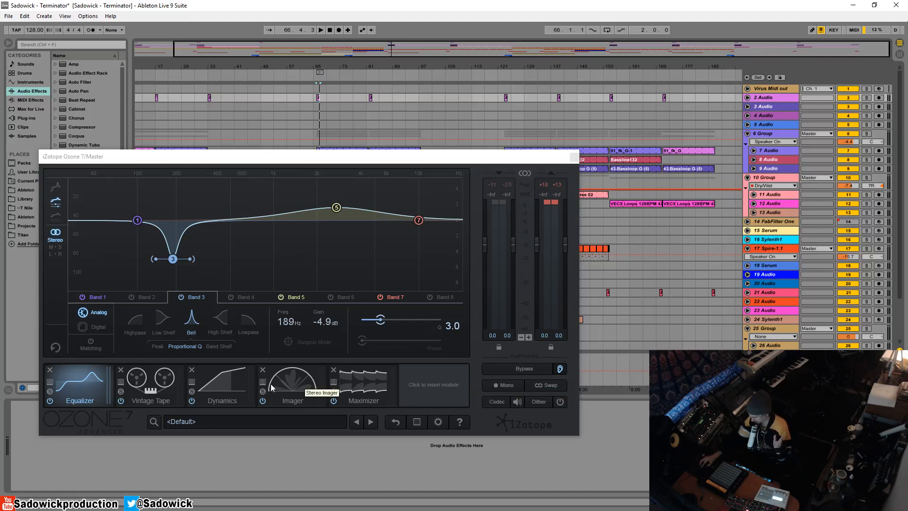
mouse_move(502, 376)
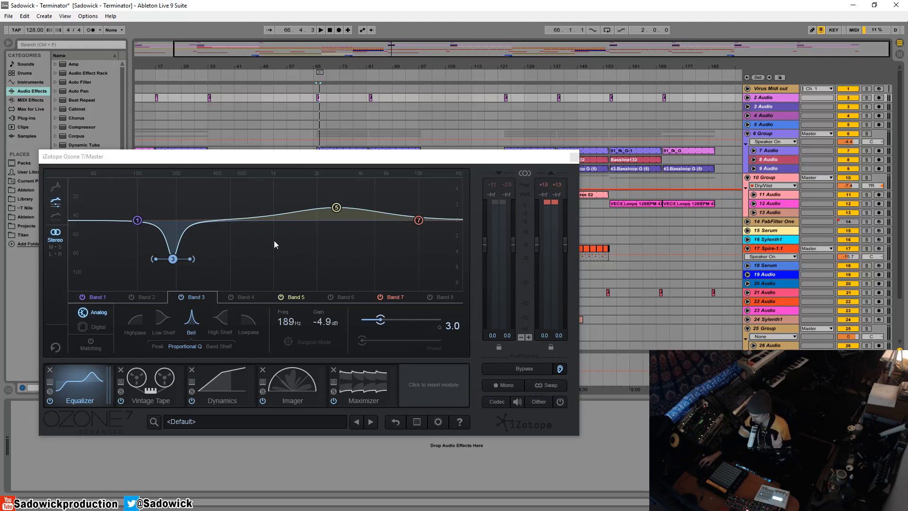
mouse_move(283, 234)
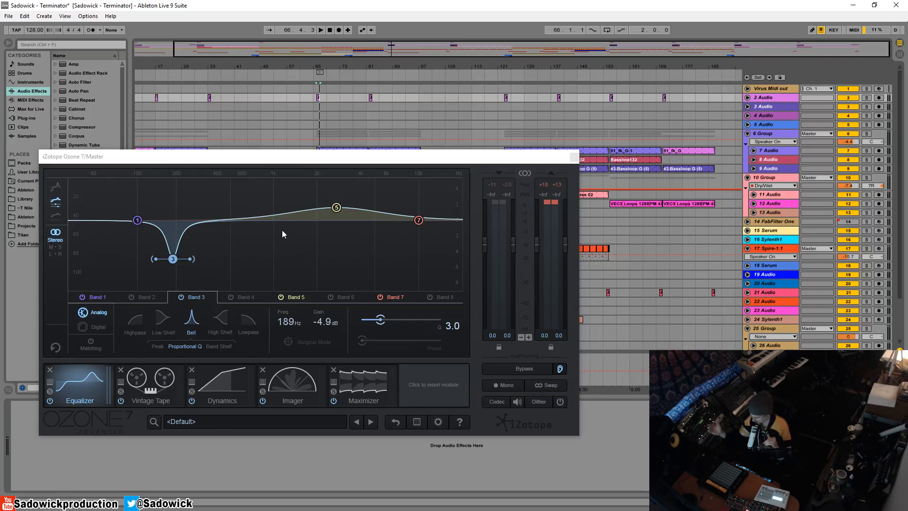
mouse_move(519, 392)
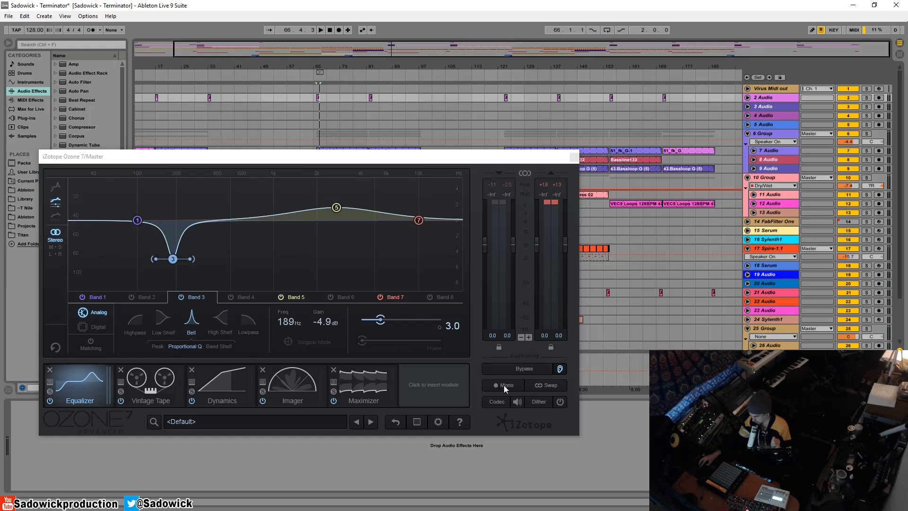
mouse_move(503, 385)
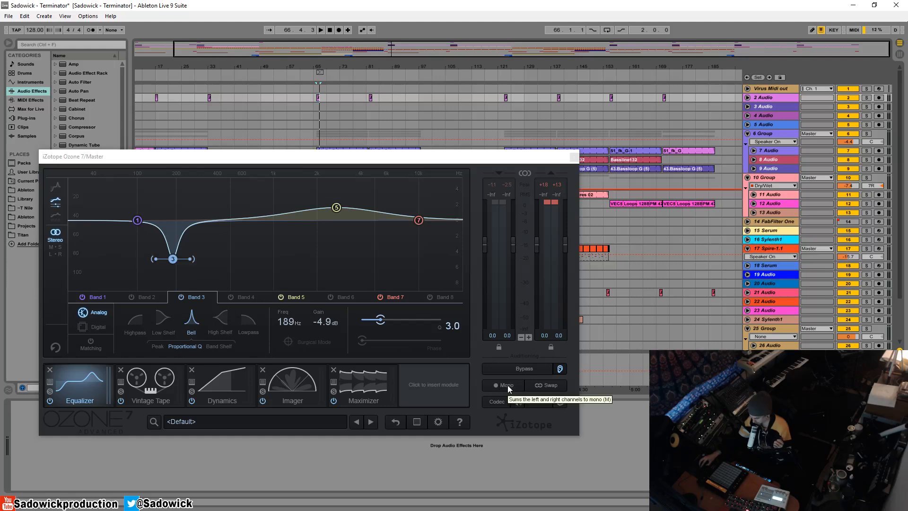
- Toggle mono monitoring against stereo while sweeping band 3, ending in mono
click(503, 385)
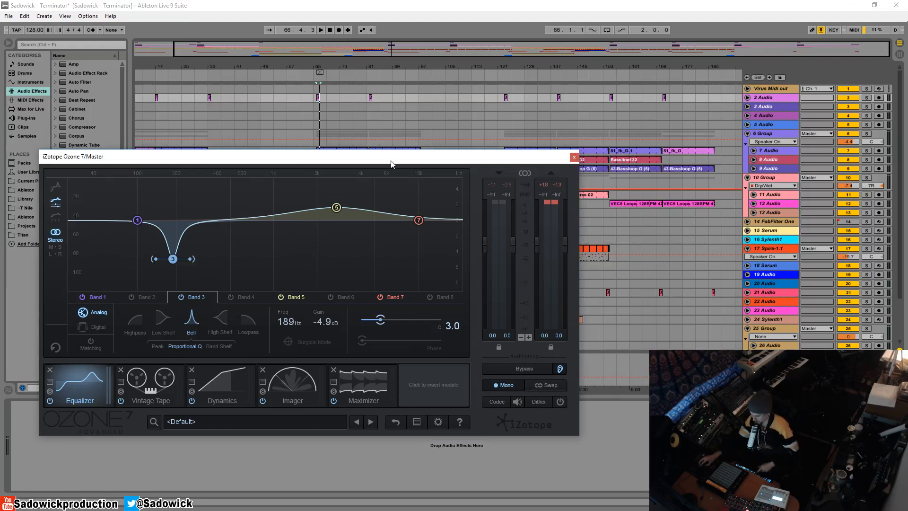
mouse_move(210, 348)
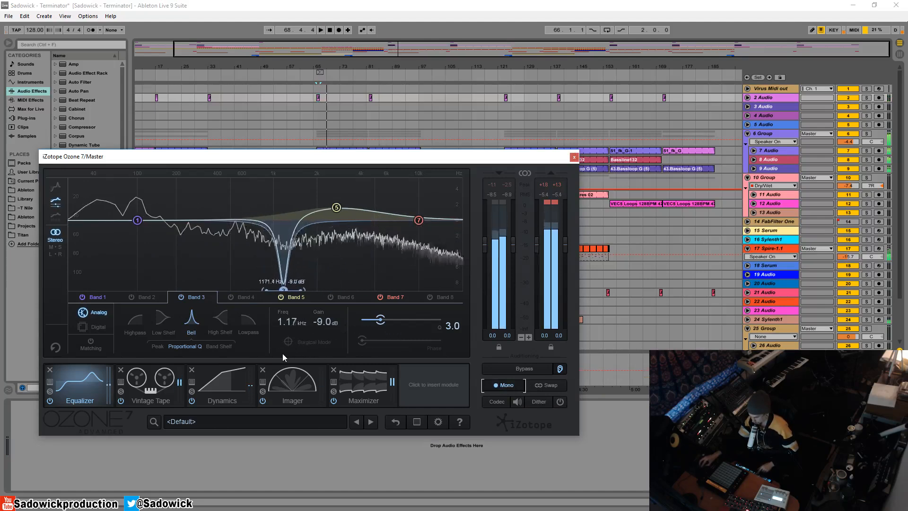
click(503, 384)
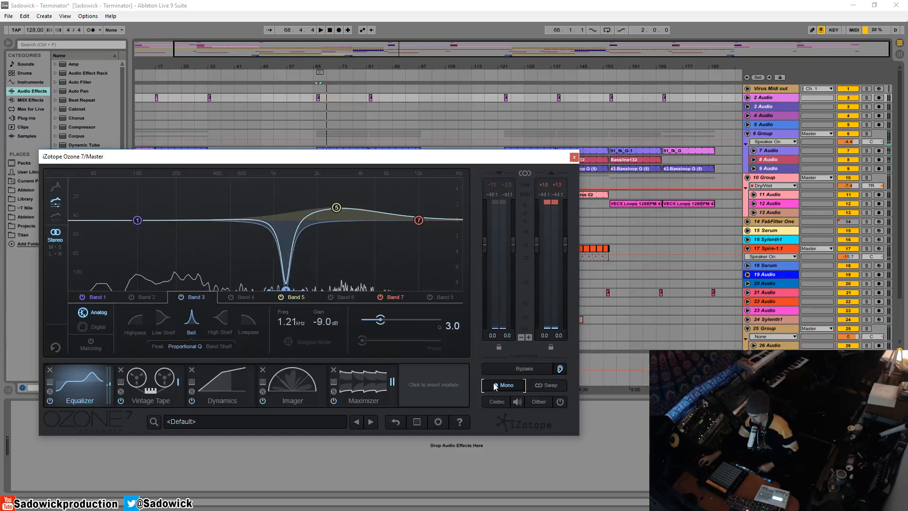
click(503, 385)
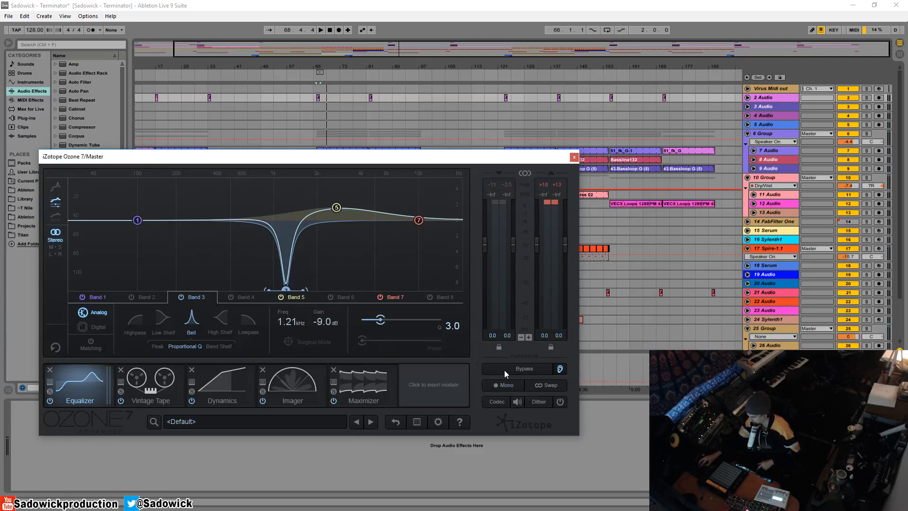
click(320, 30)
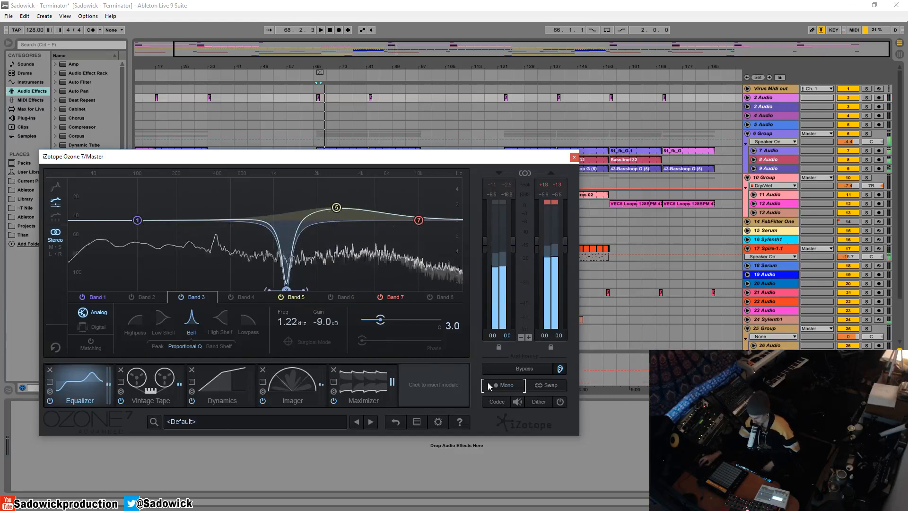
click(503, 385)
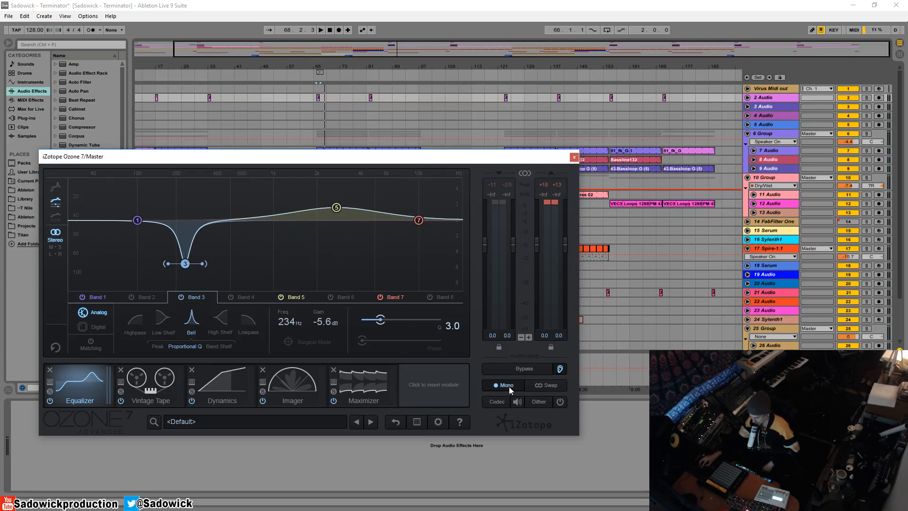
- Show the Imager's four stereo-width bands and switch mono monitoring off
click(292, 385)
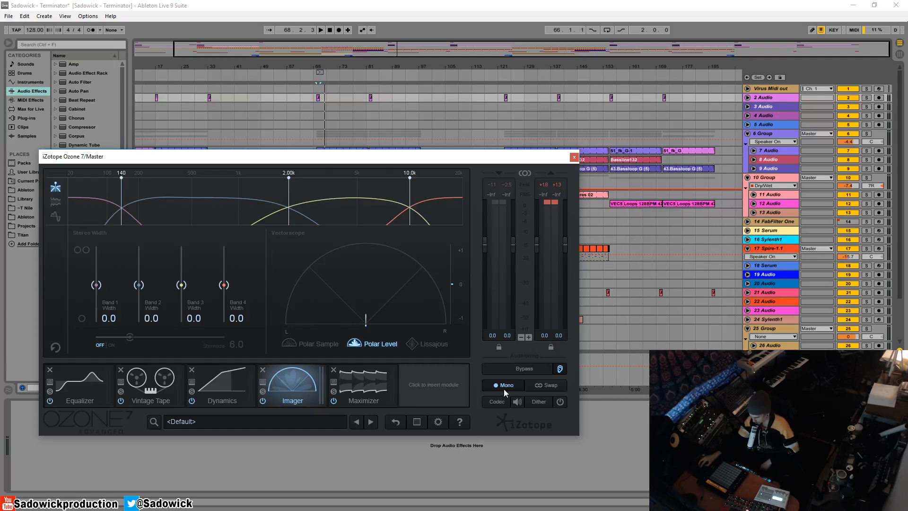
mouse_move(503, 385)
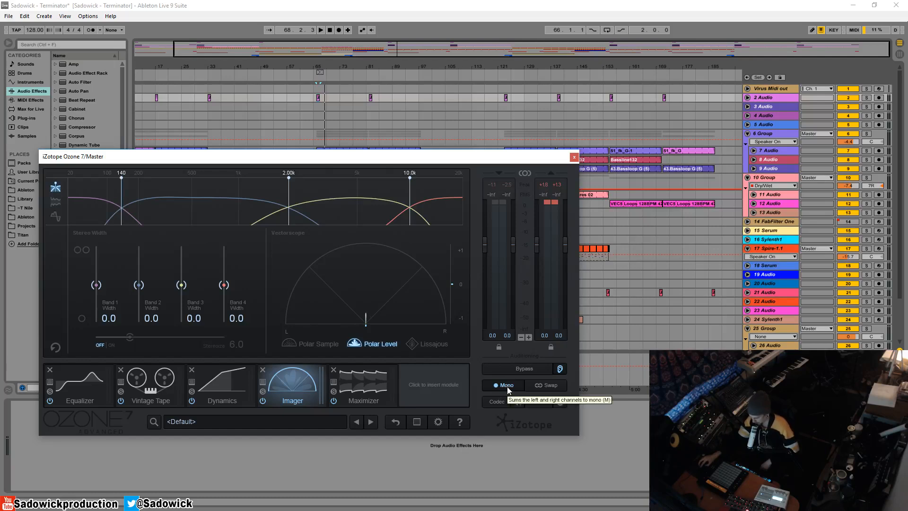
mouse_move(489, 379)
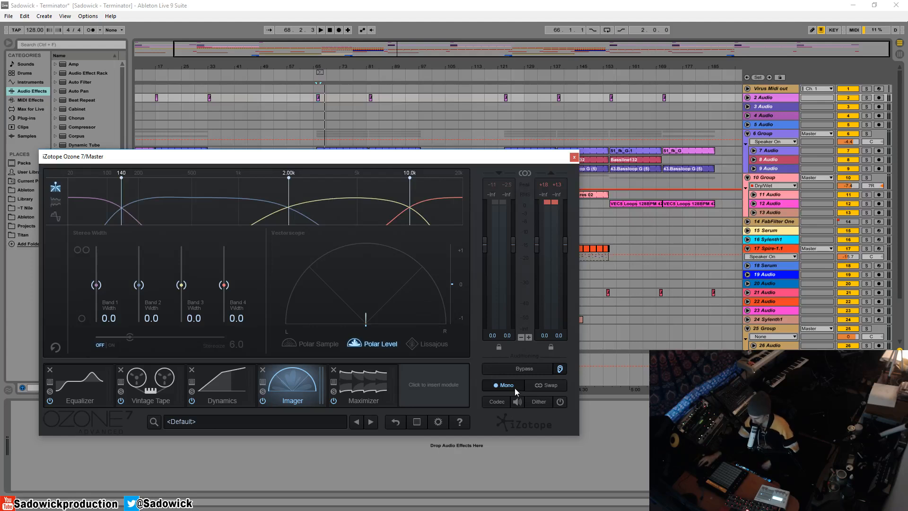
mouse_move(504, 385)
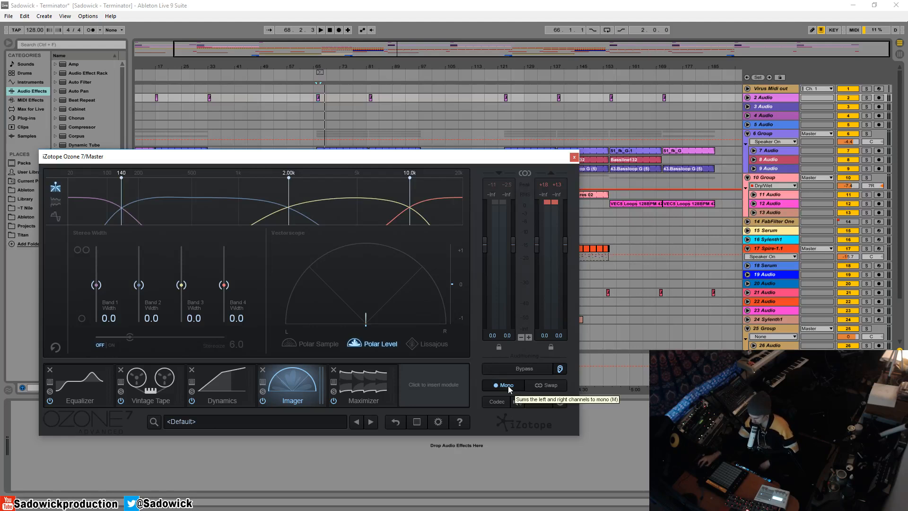
click(560, 369)
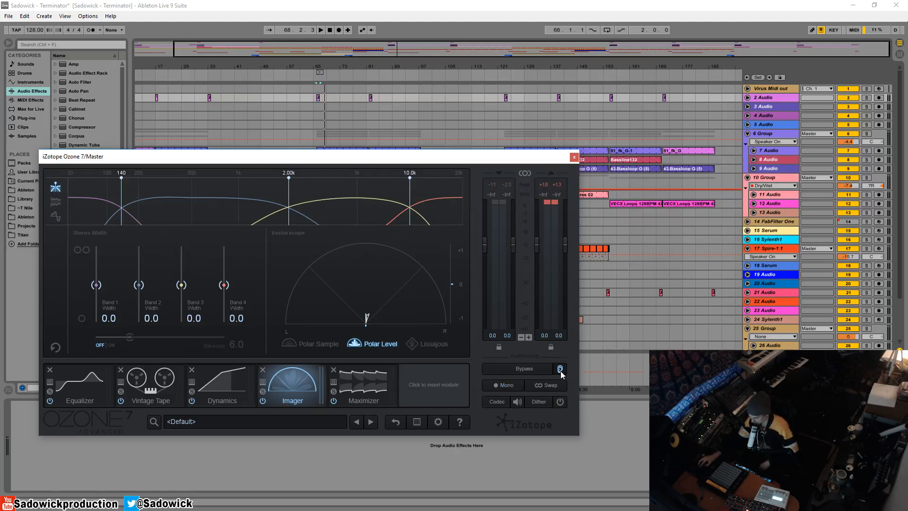
- Show the Maximizer settings and bring up the codec preview panel
click(363, 382)
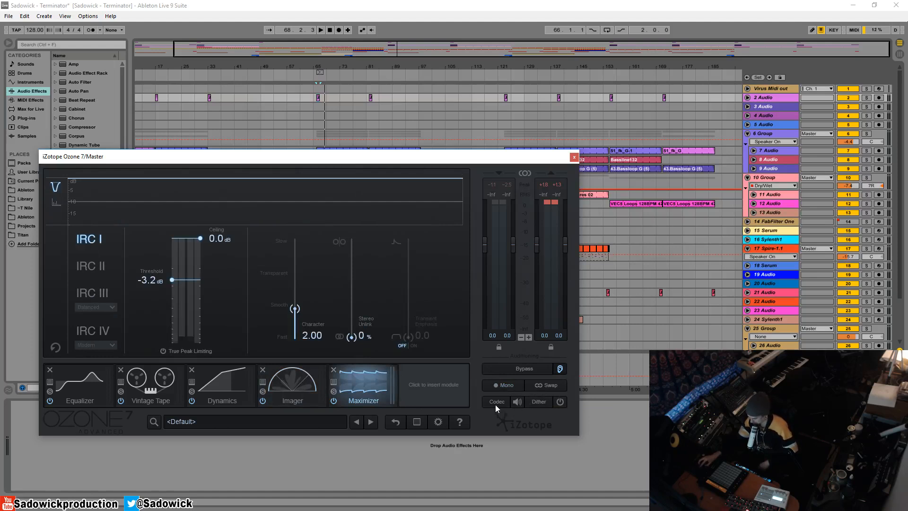
click(497, 401)
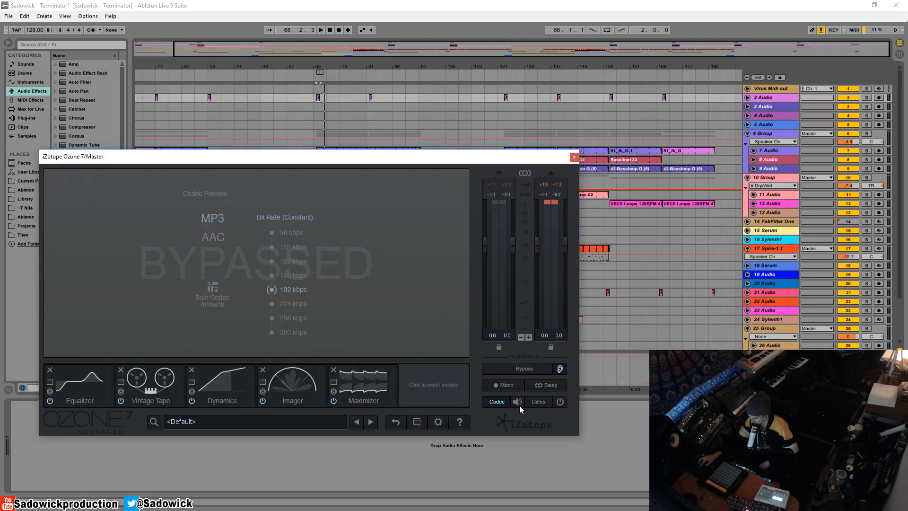
- Enable codec preview, audition AAC at 128 kbps, then settle on 192 kbps
click(517, 401)
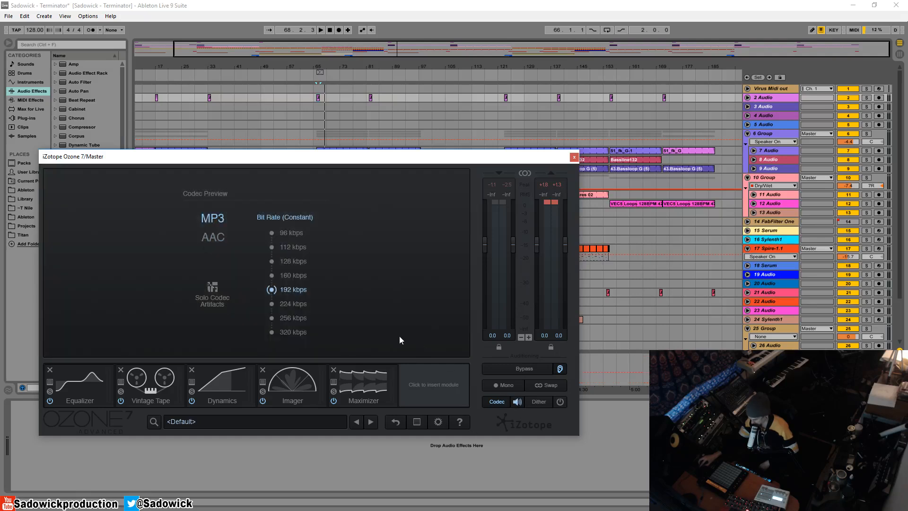
mouse_move(236, 255)
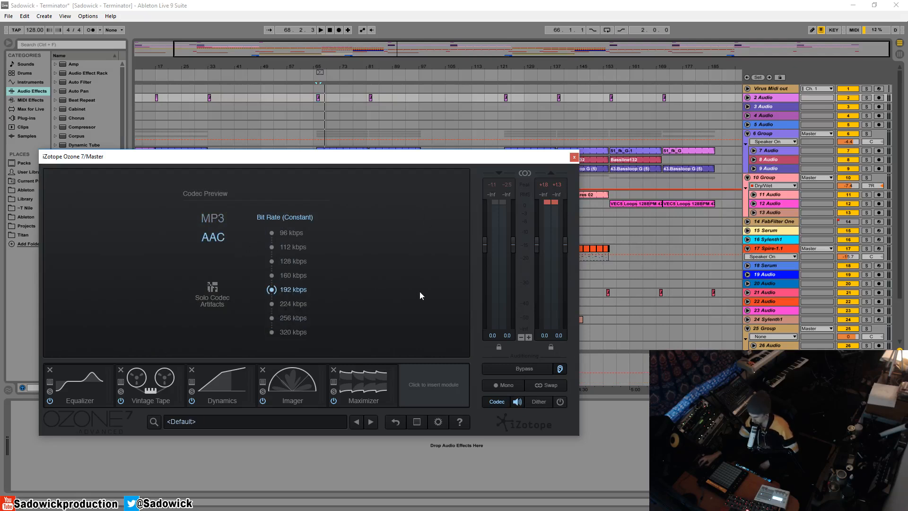
mouse_move(359, 249)
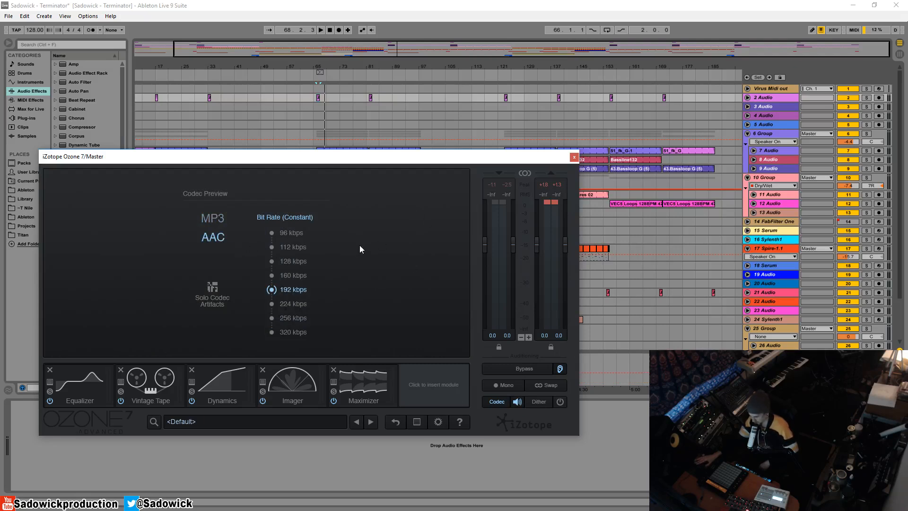
mouse_move(326, 281)
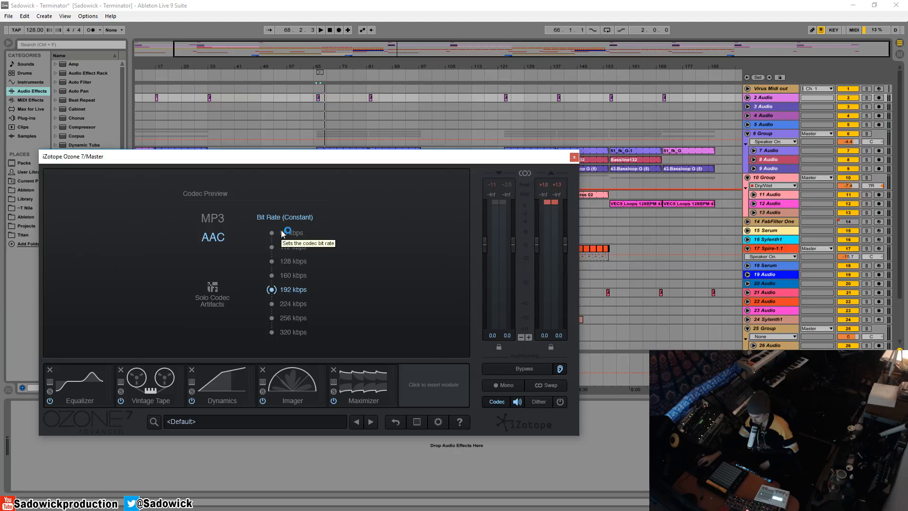
mouse_move(297, 235)
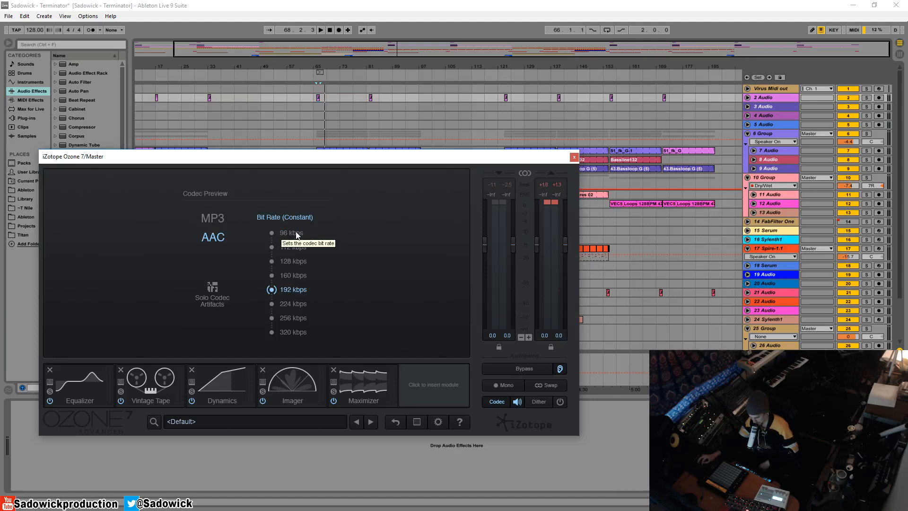
mouse_move(302, 248)
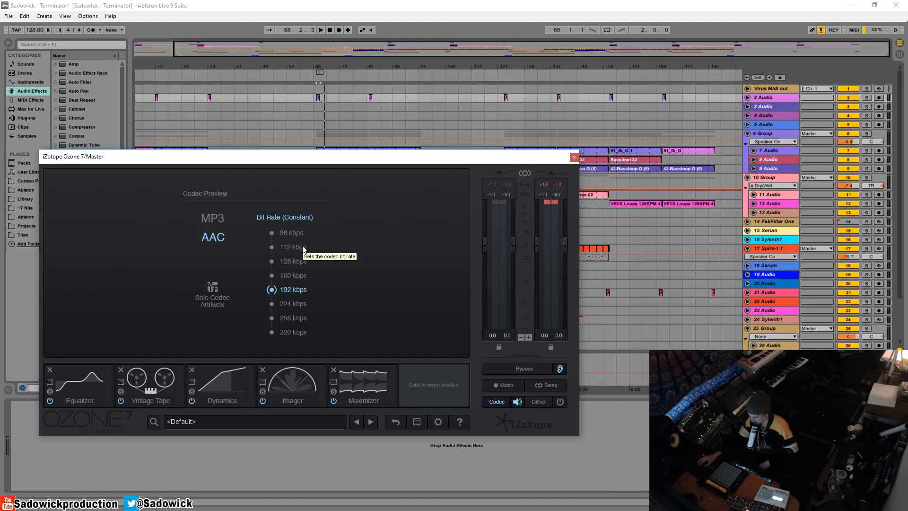
mouse_move(338, 261)
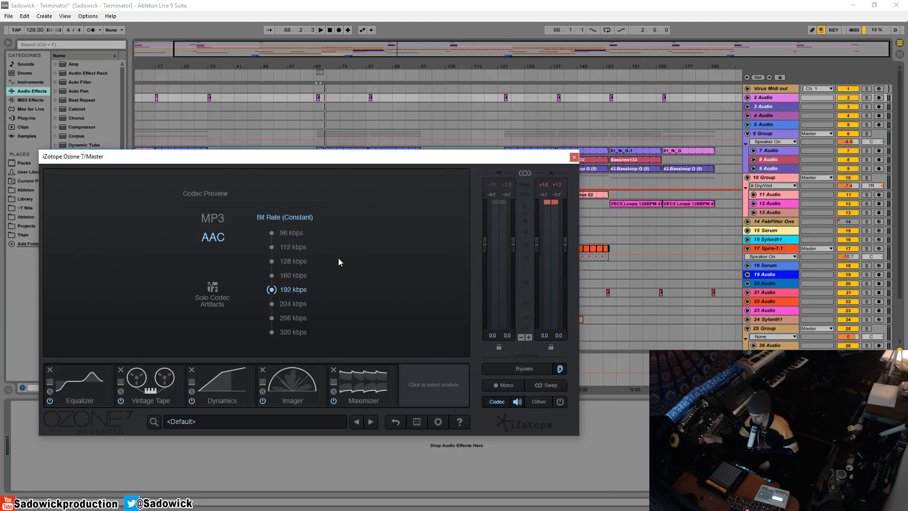
mouse_move(294, 292)
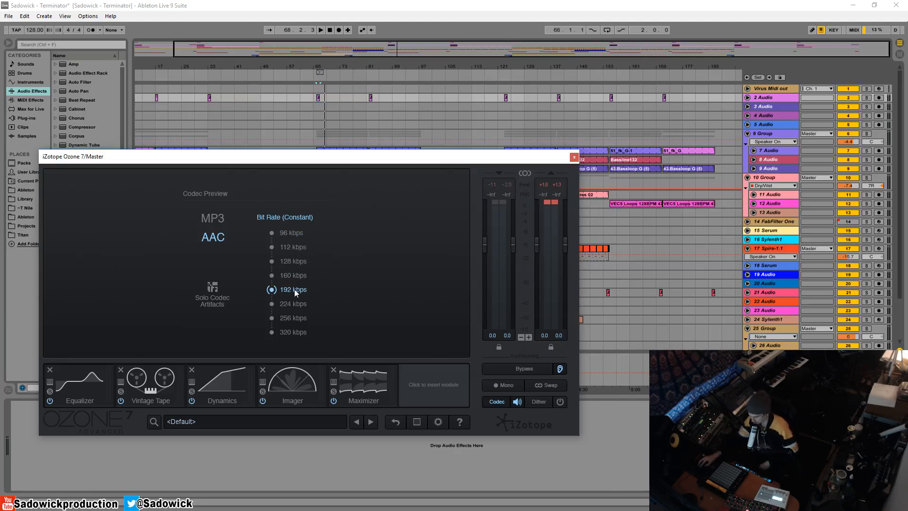
click(272, 260)
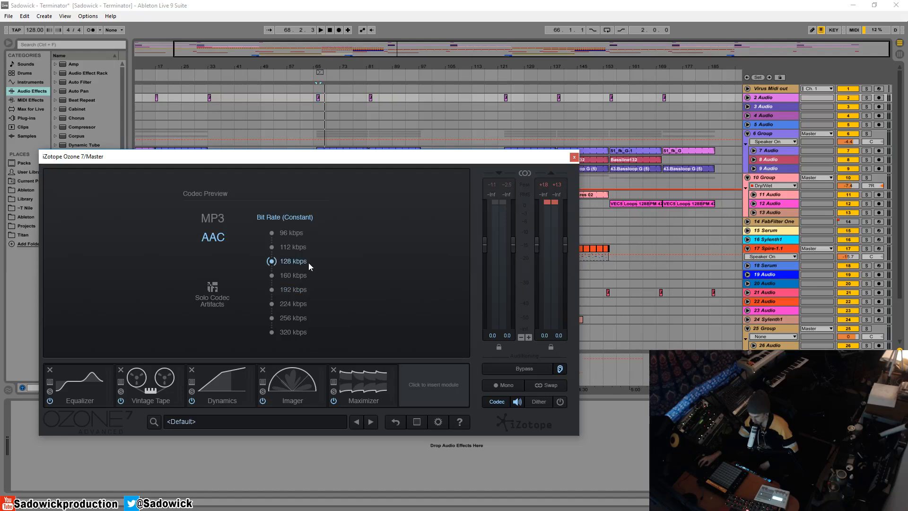
mouse_move(292, 293)
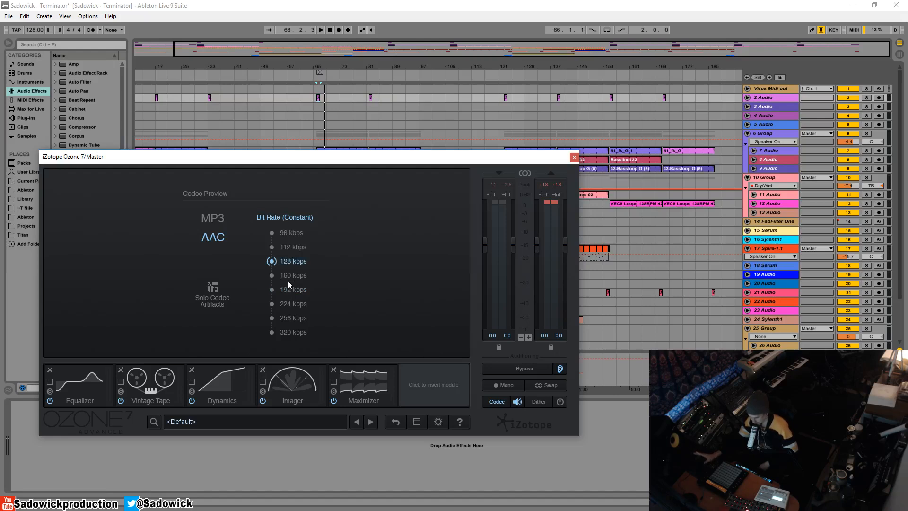
mouse_move(297, 291)
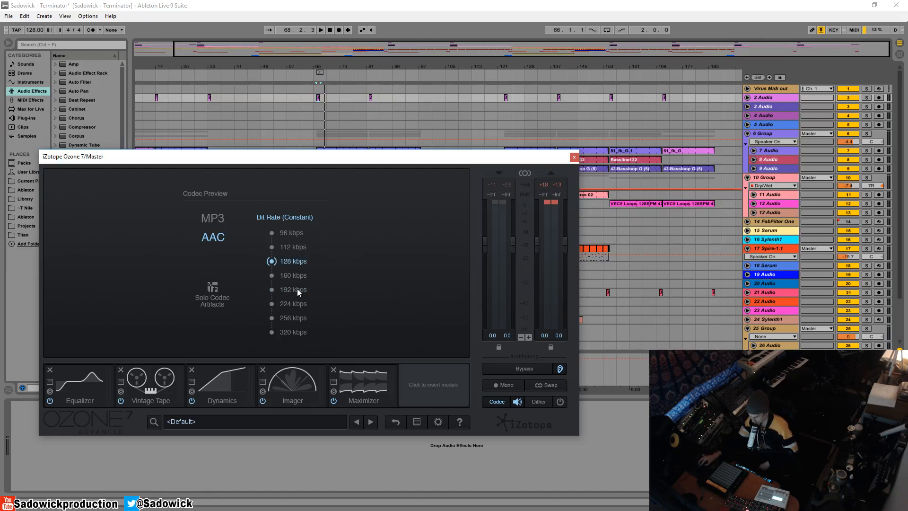
click(271, 289)
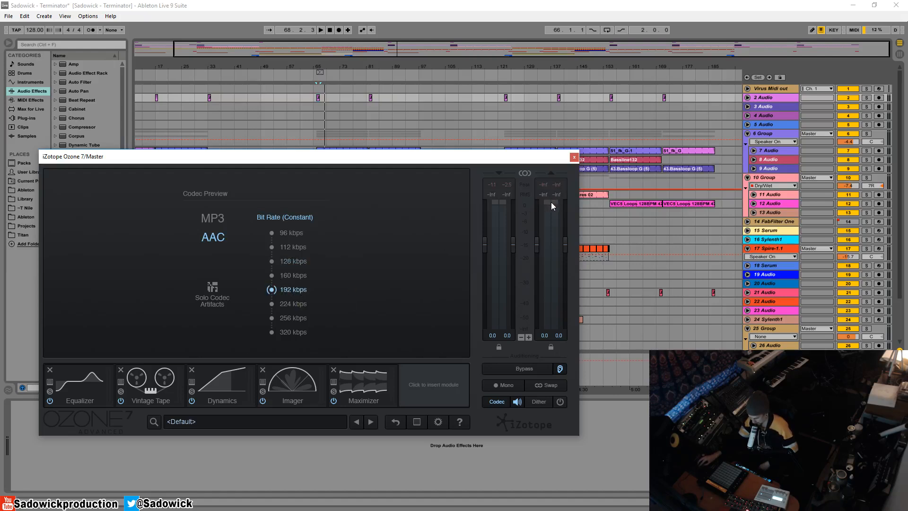
mouse_move(506, 214)
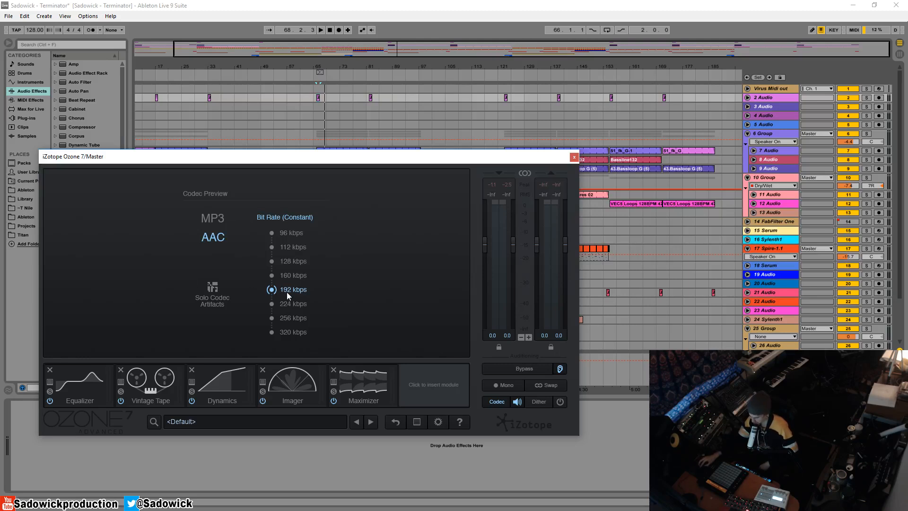
mouse_move(323, 98)
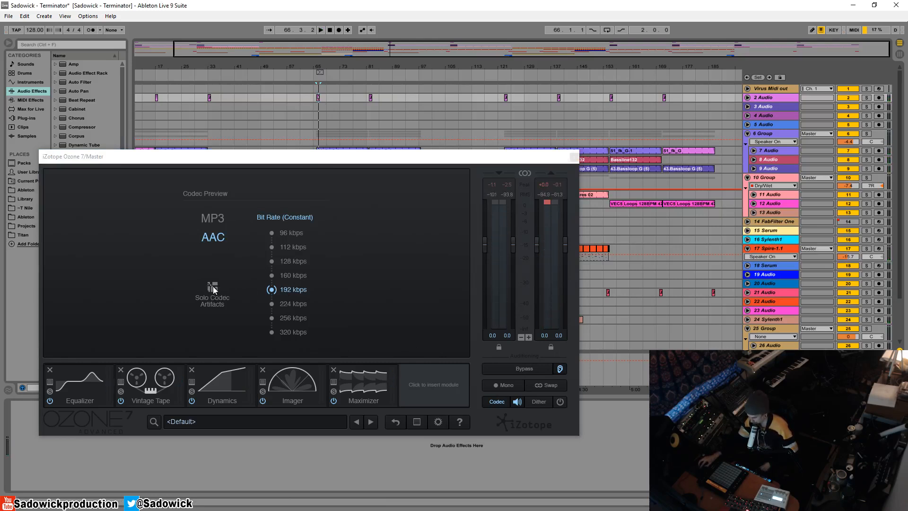
click(212, 288)
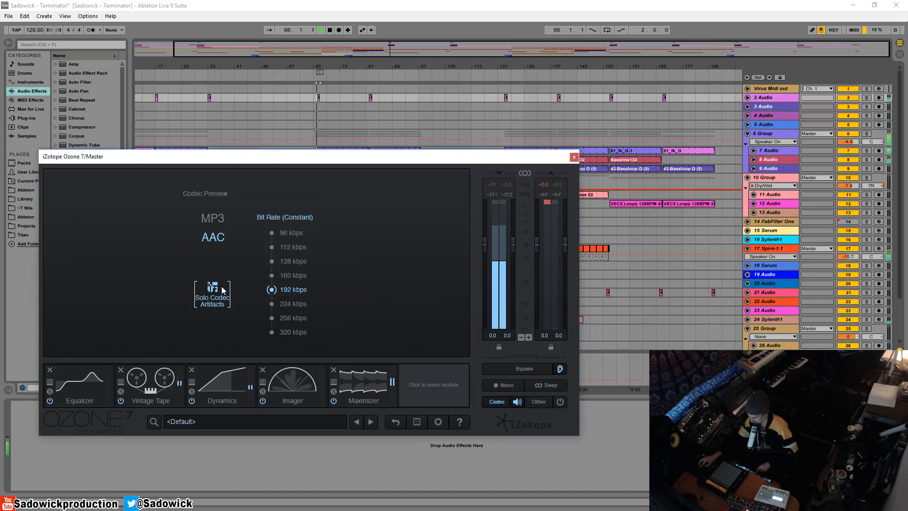
mouse_move(226, 287)
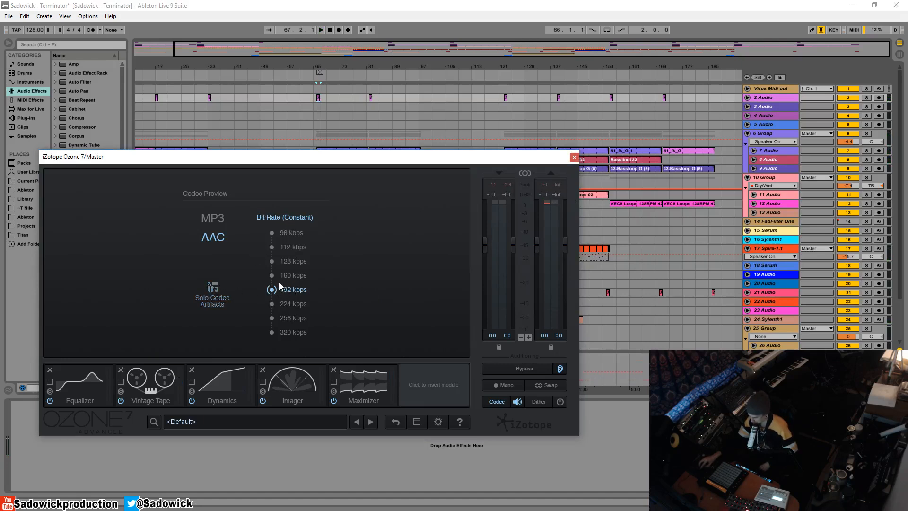
mouse_move(292, 335)
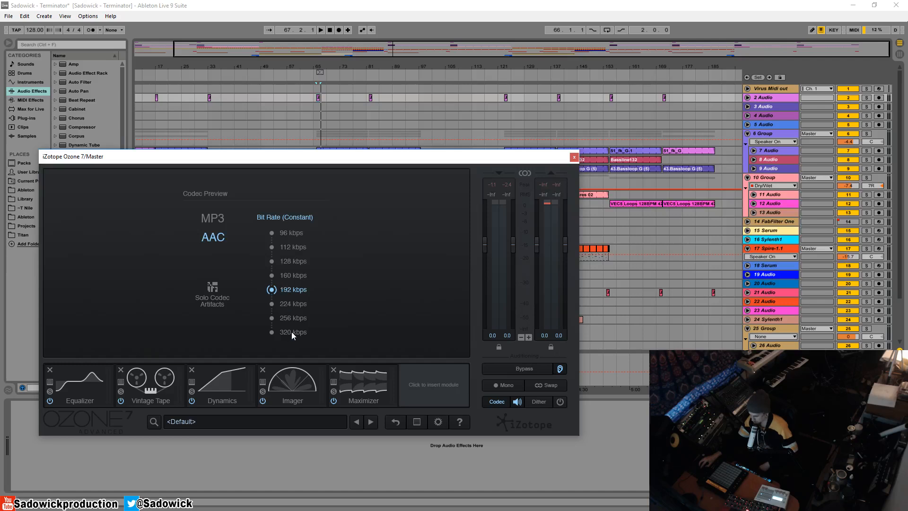
mouse_move(291, 332)
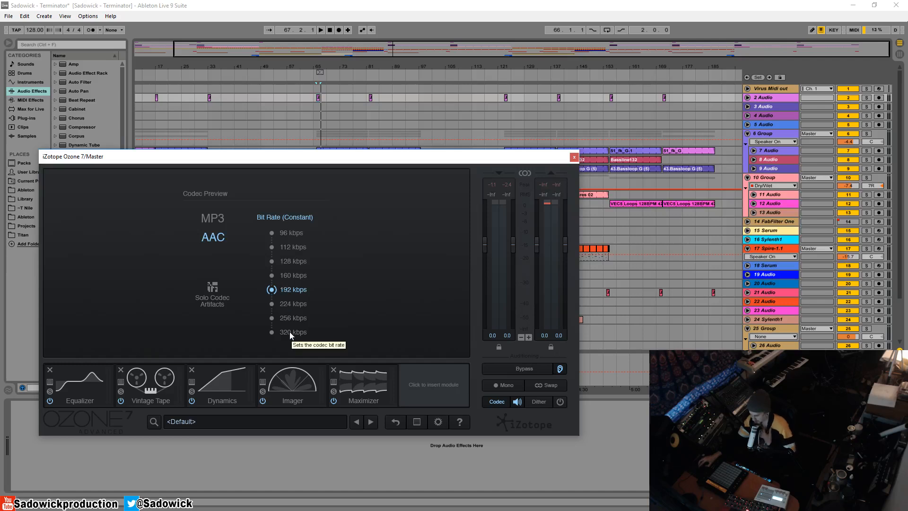
mouse_move(295, 290)
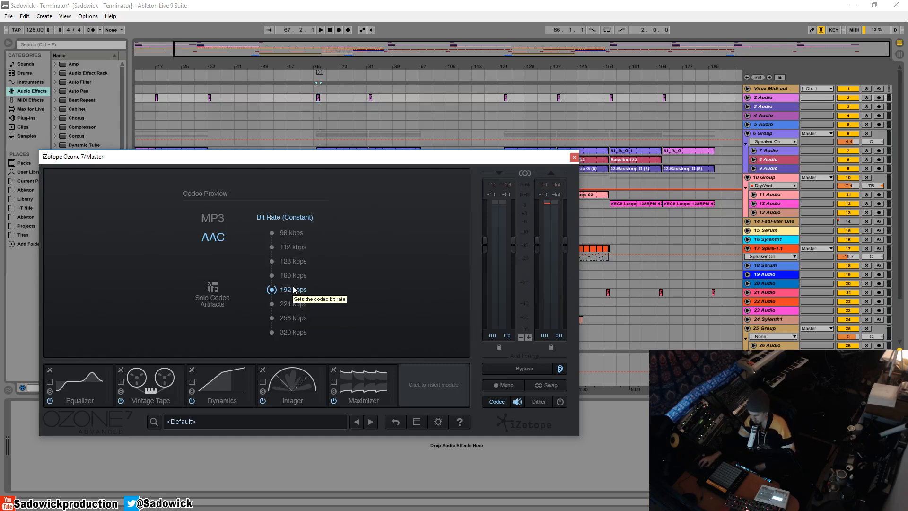
mouse_move(296, 266)
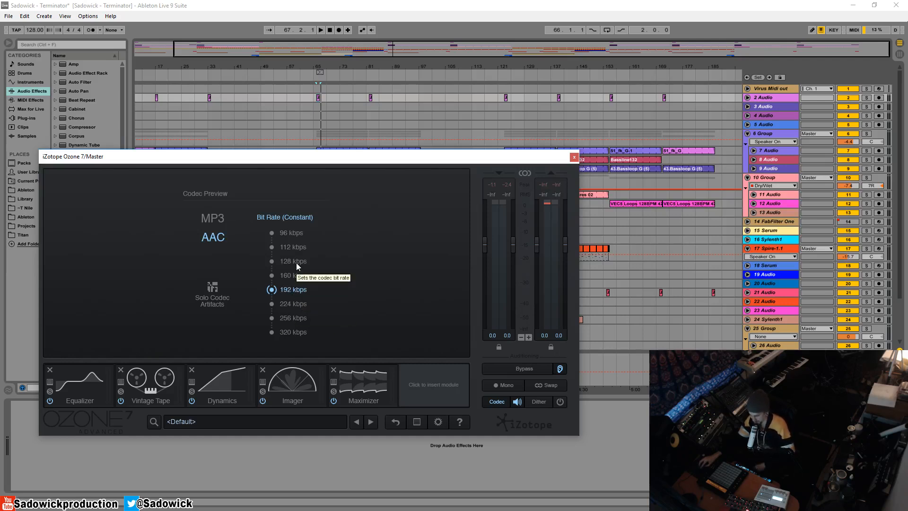
mouse_move(497, 231)
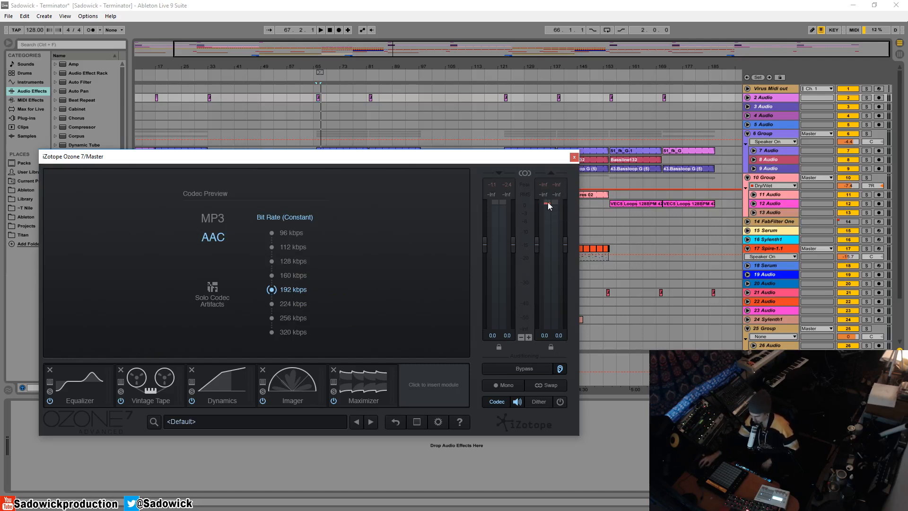
mouse_move(278, 310)
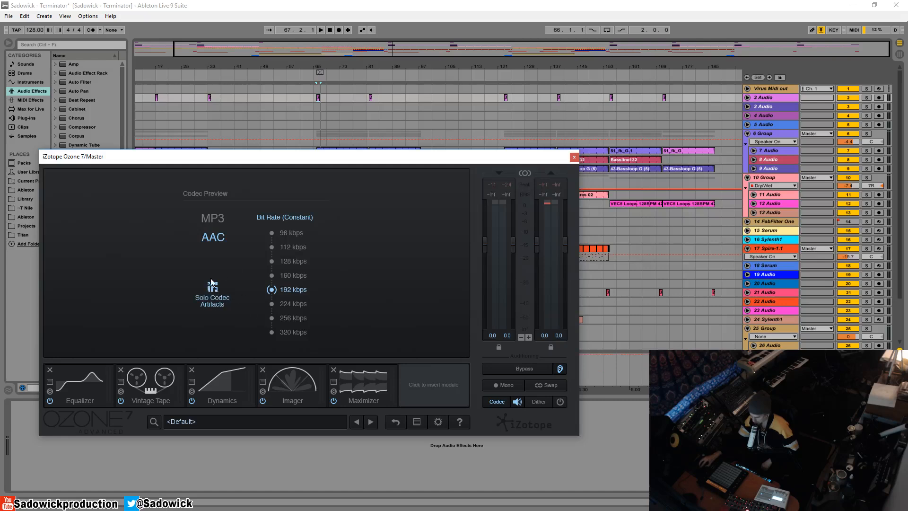
- Audition the AAC preview at 320, then 160, then 96 kbps during playback
click(271, 332)
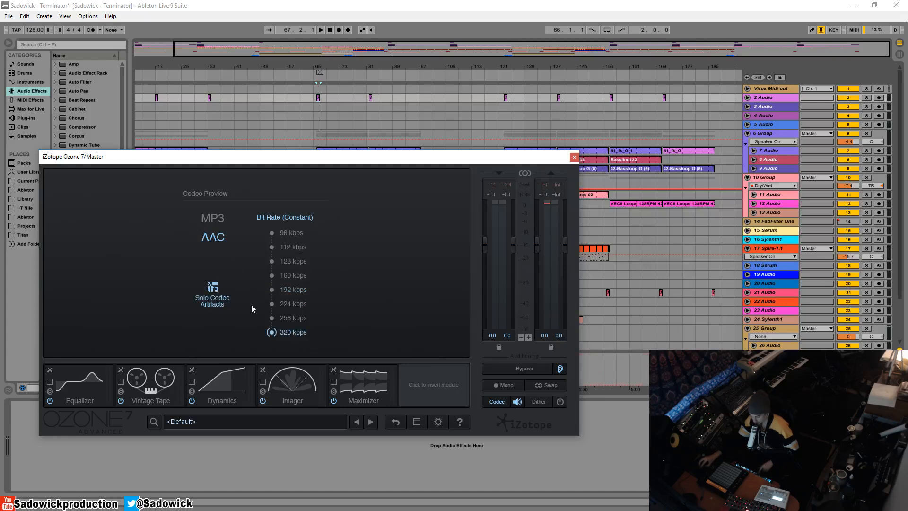
click(320, 29)
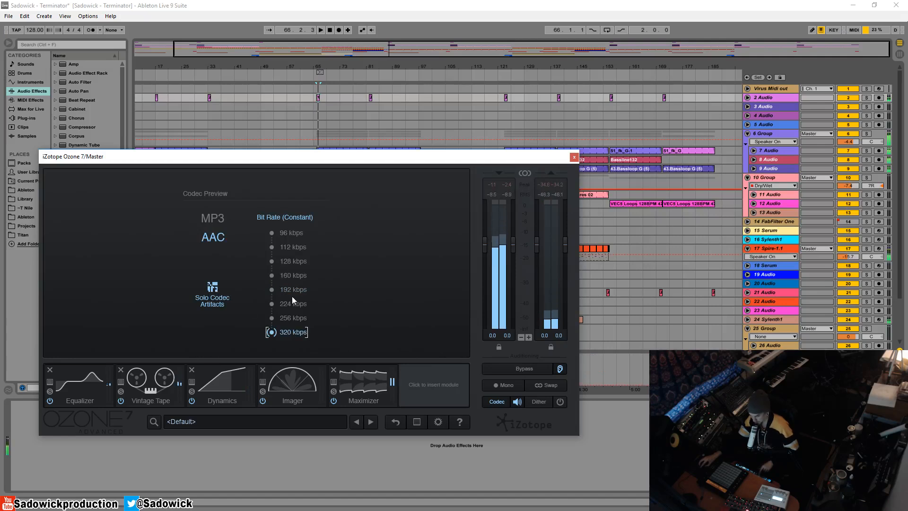
click(271, 275)
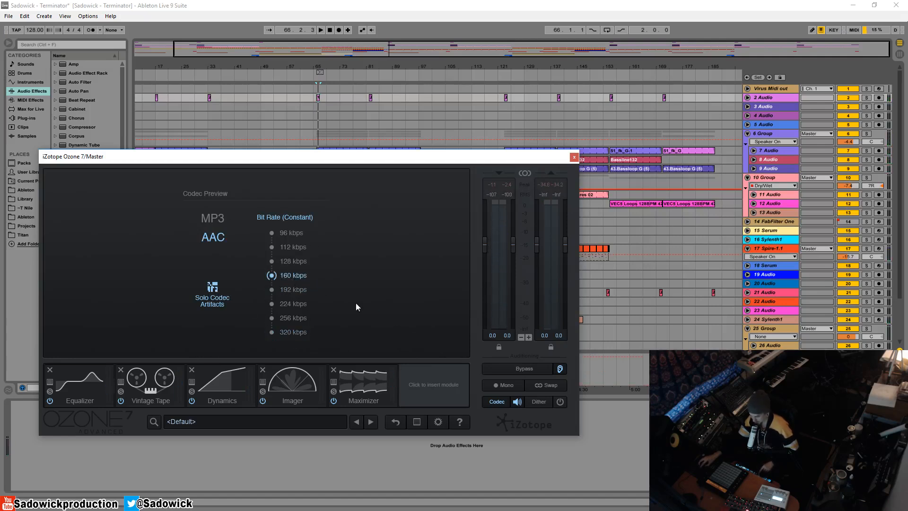
click(272, 233)
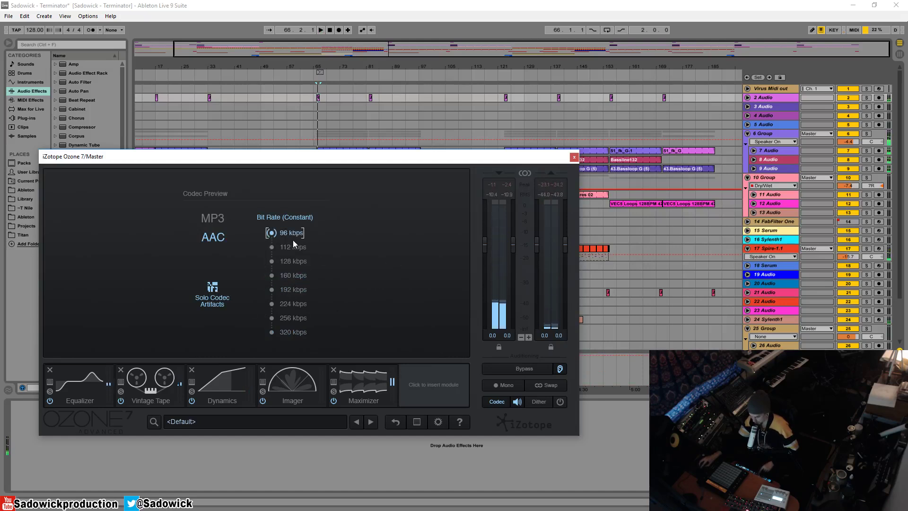
click(271, 233)
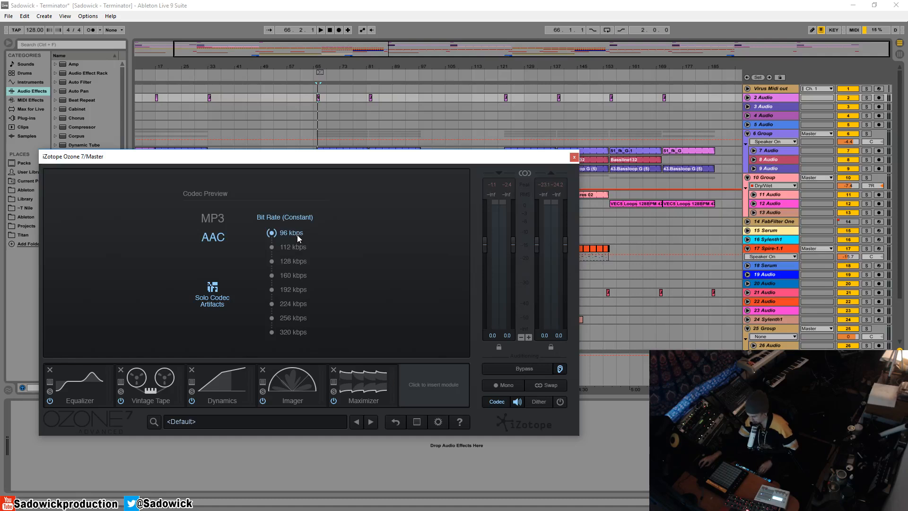
click(320, 30)
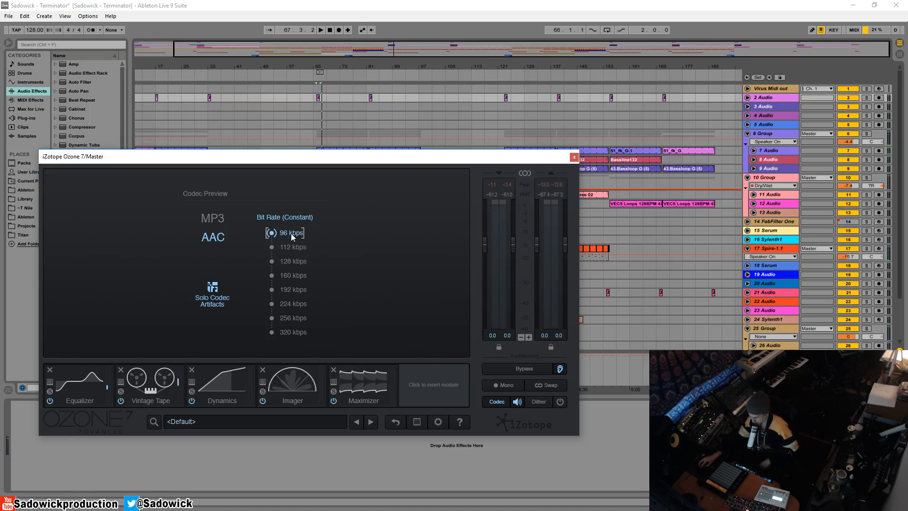
click(271, 232)
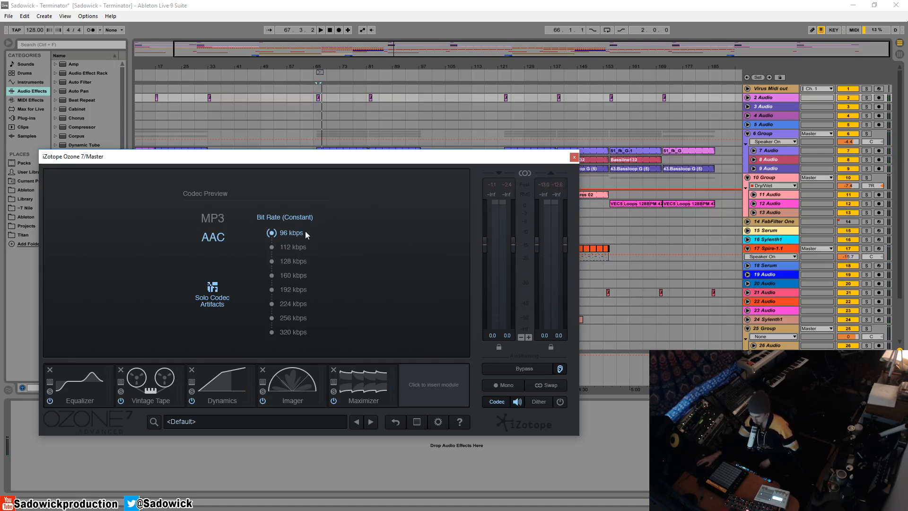
mouse_move(325, 236)
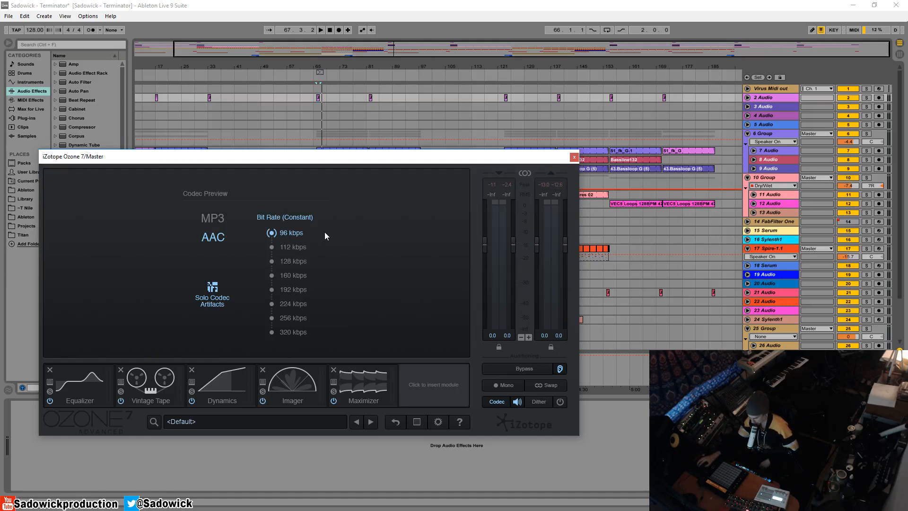
mouse_move(299, 255)
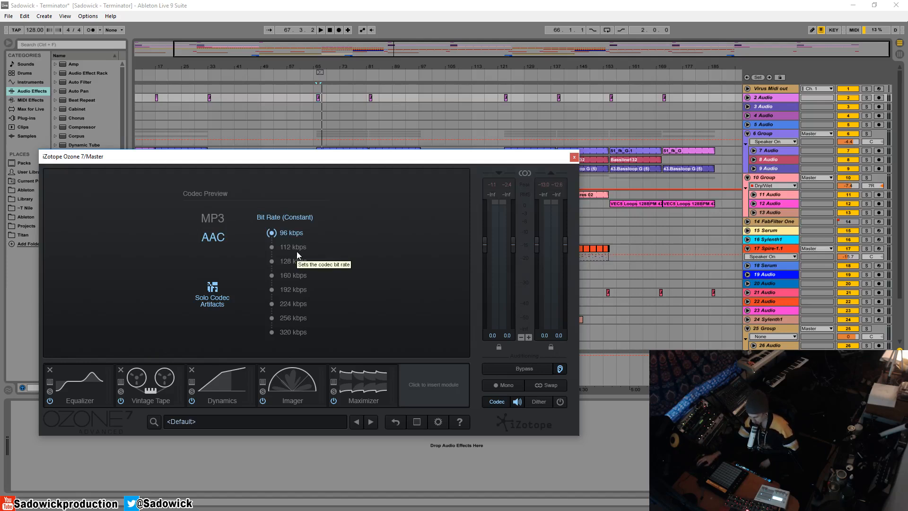
mouse_move(305, 306)
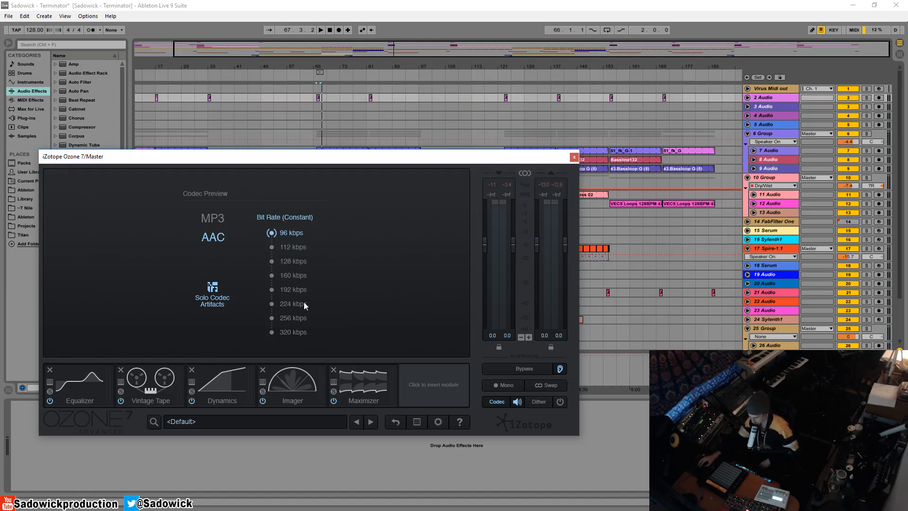
mouse_move(296, 299)
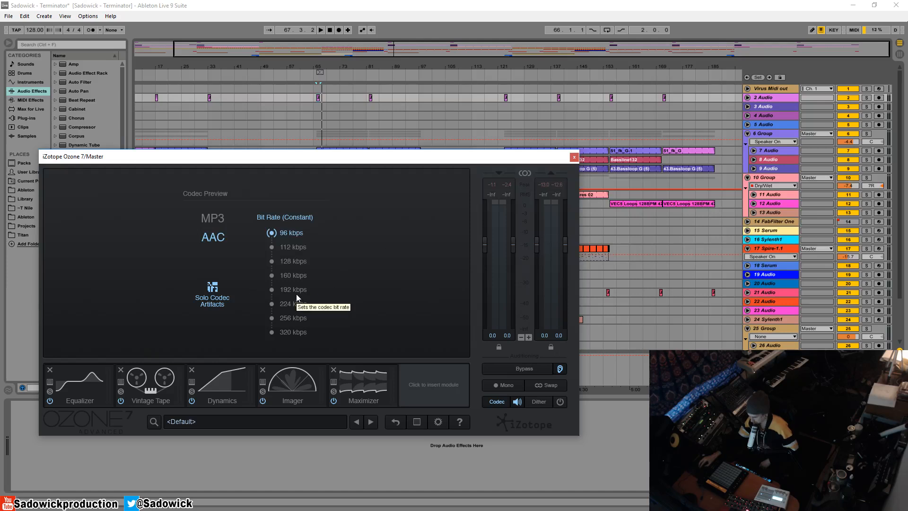
mouse_move(246, 289)
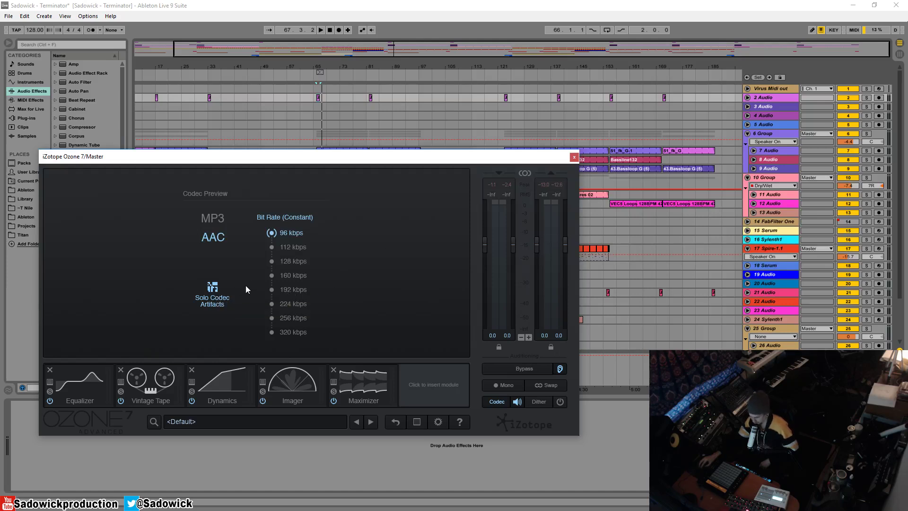
mouse_move(201, 199)
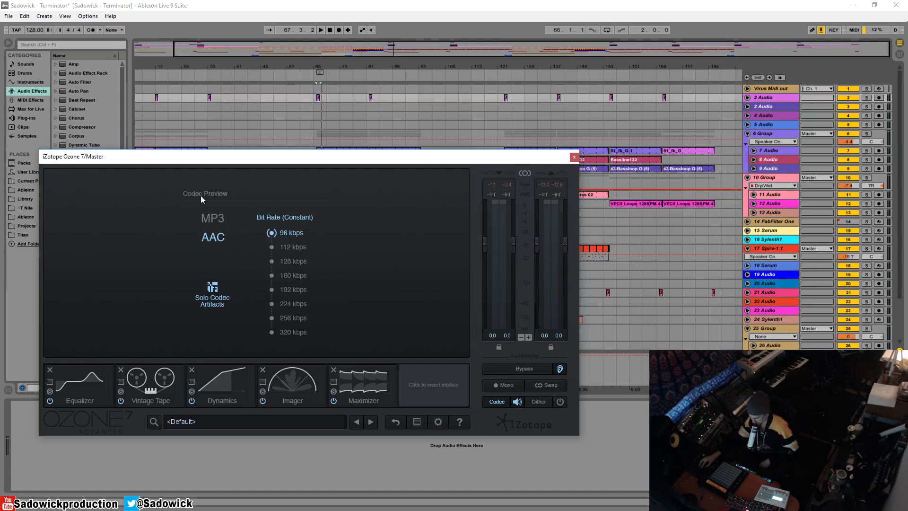
- Return the AAC codec preview to 192 kbps
click(271, 288)
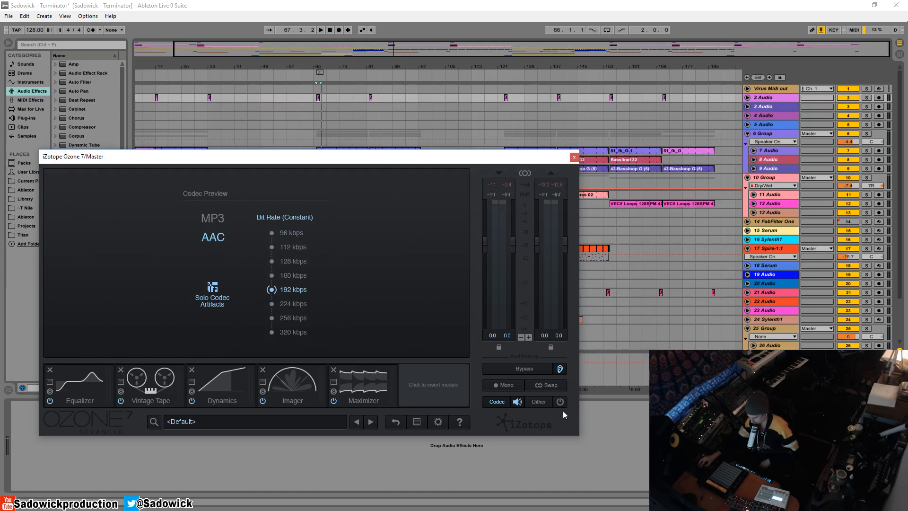
mouse_move(518, 410)
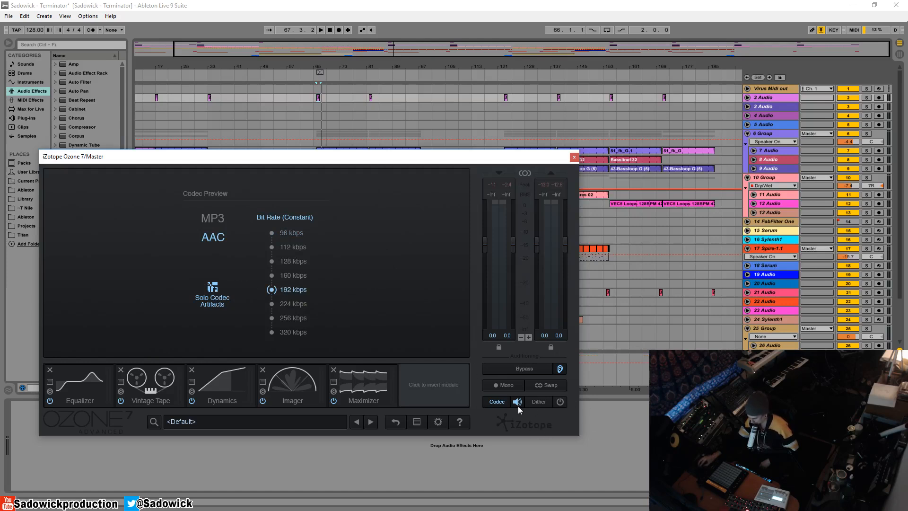
mouse_move(229, 295)
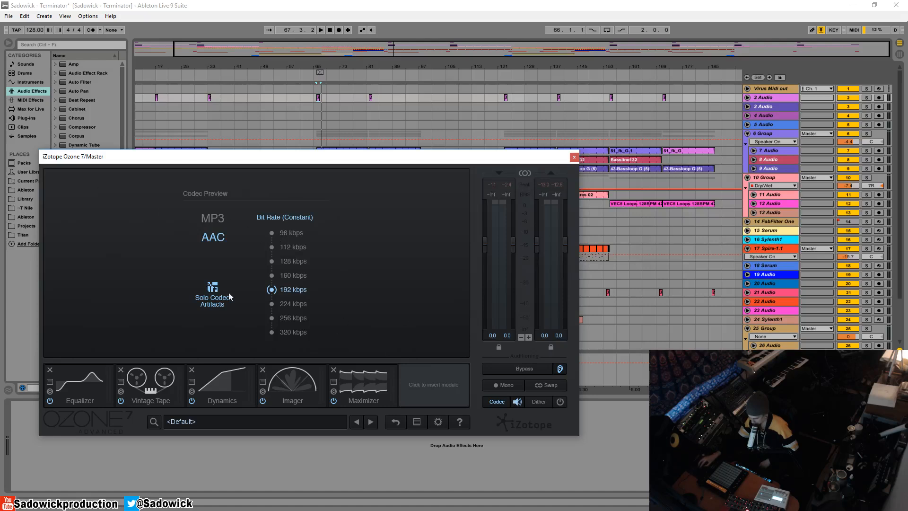